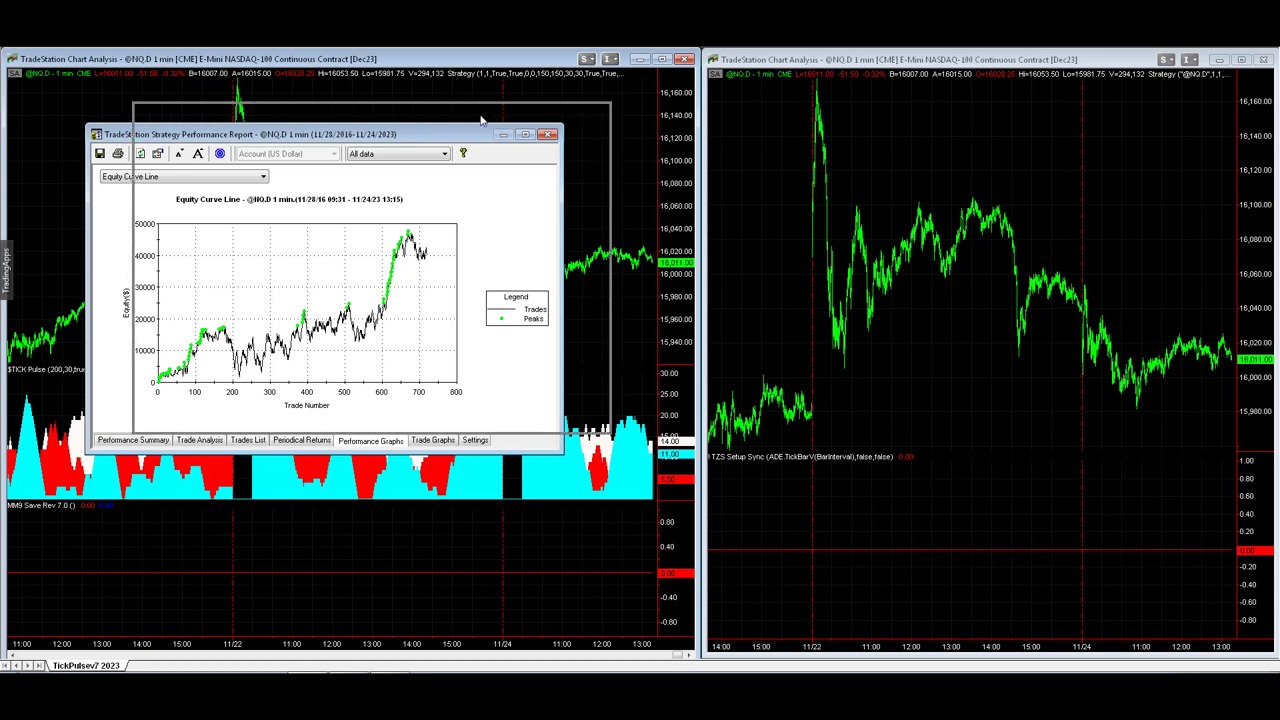
Reposition the report to show the NASDAQ equity curve near $70,000 over ~400 trades
drag(330, 134, 330, 114)
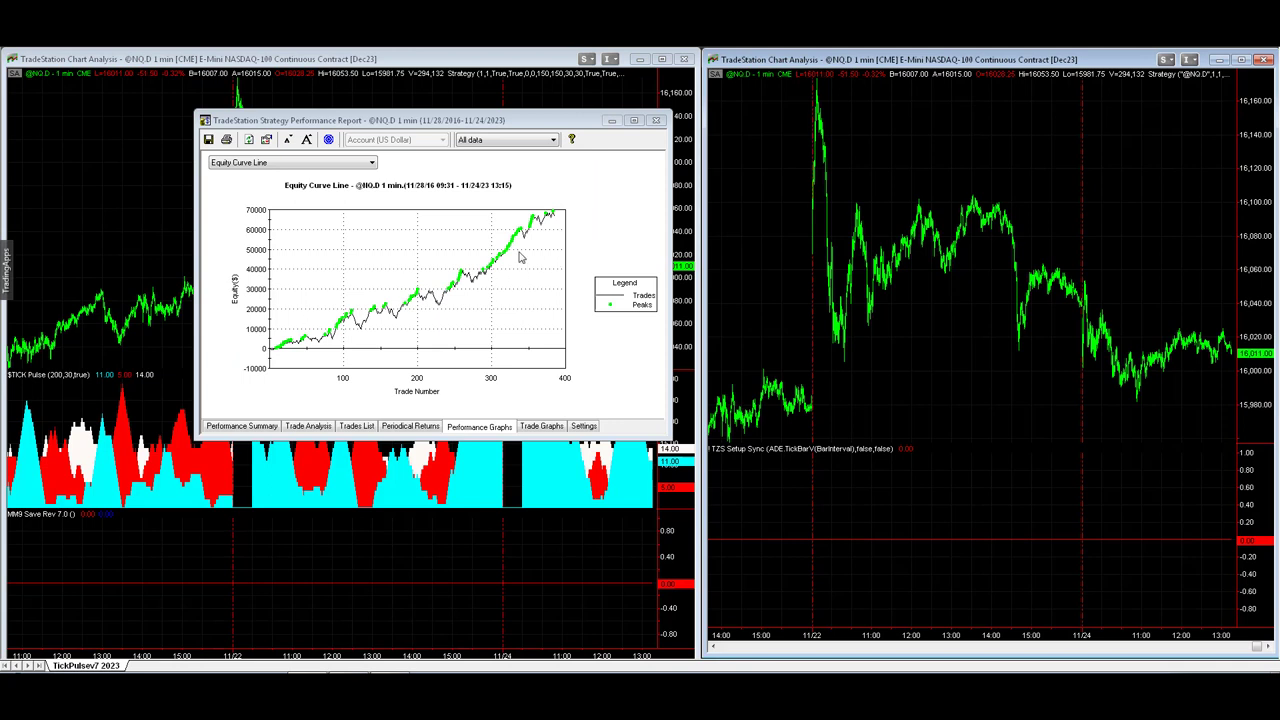
mouse_move(490, 224)
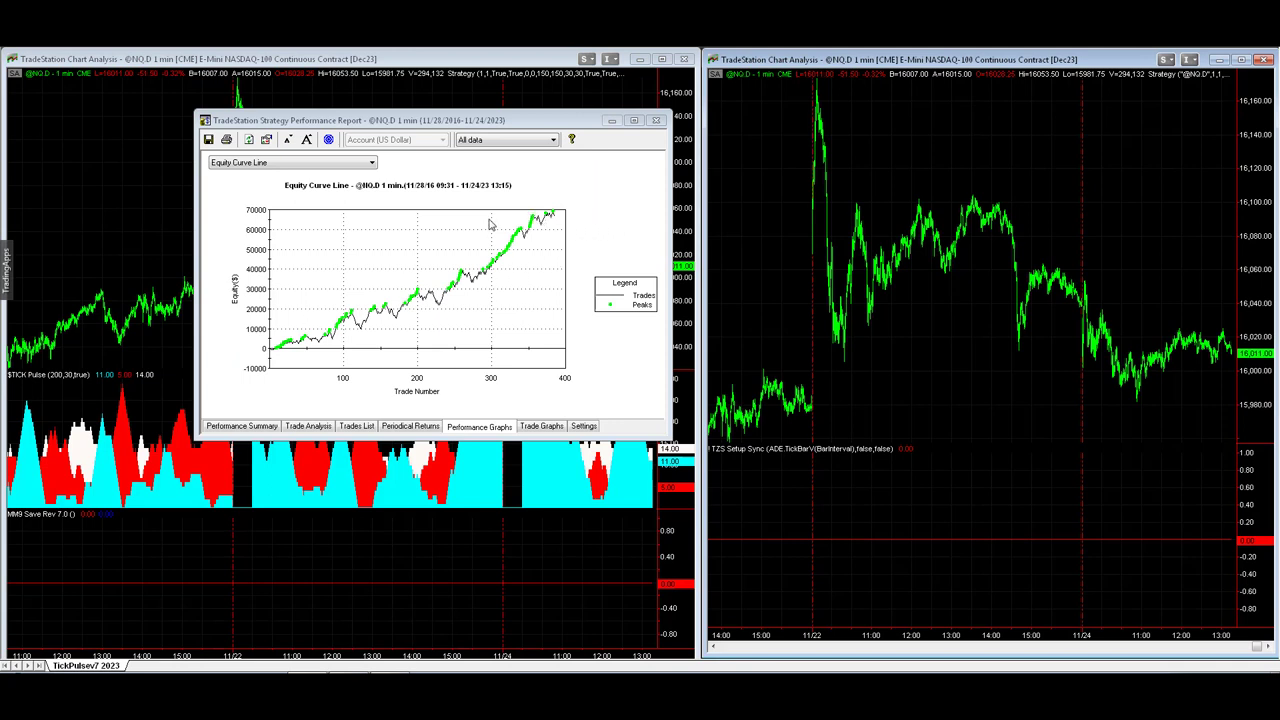
mouse_move(408, 120)
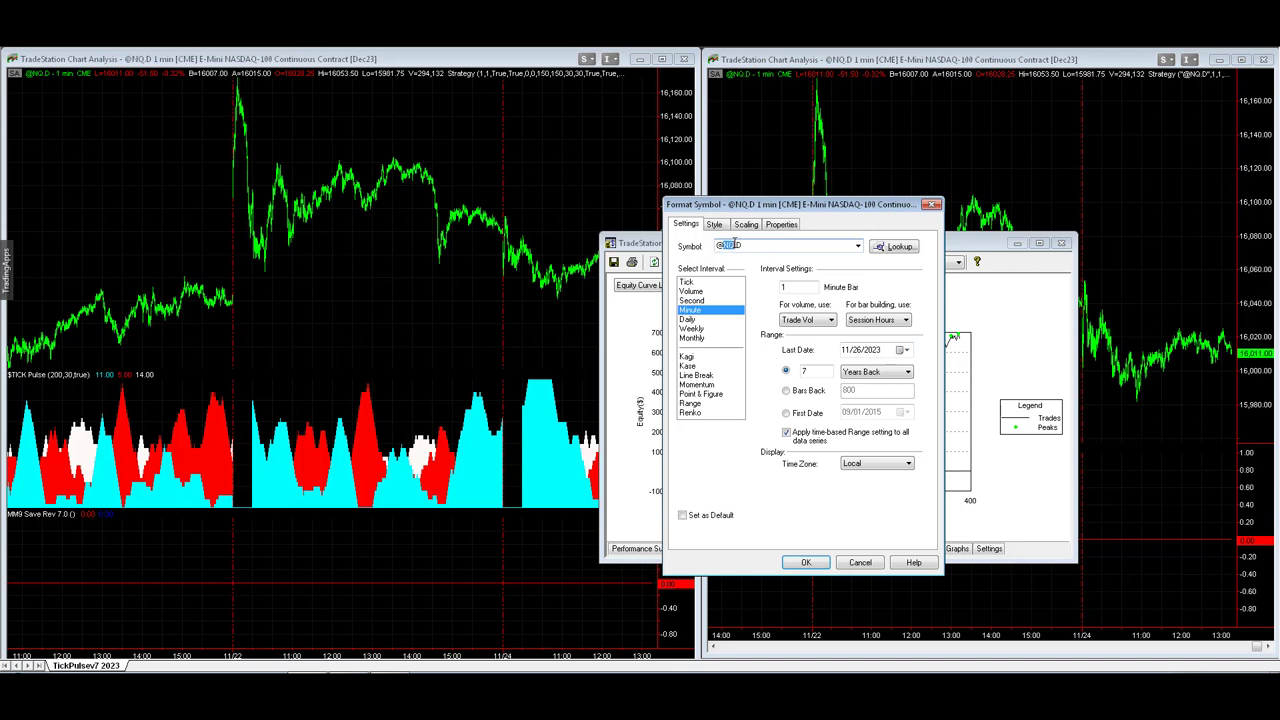
mouse_move(840, 218)
text(ES)
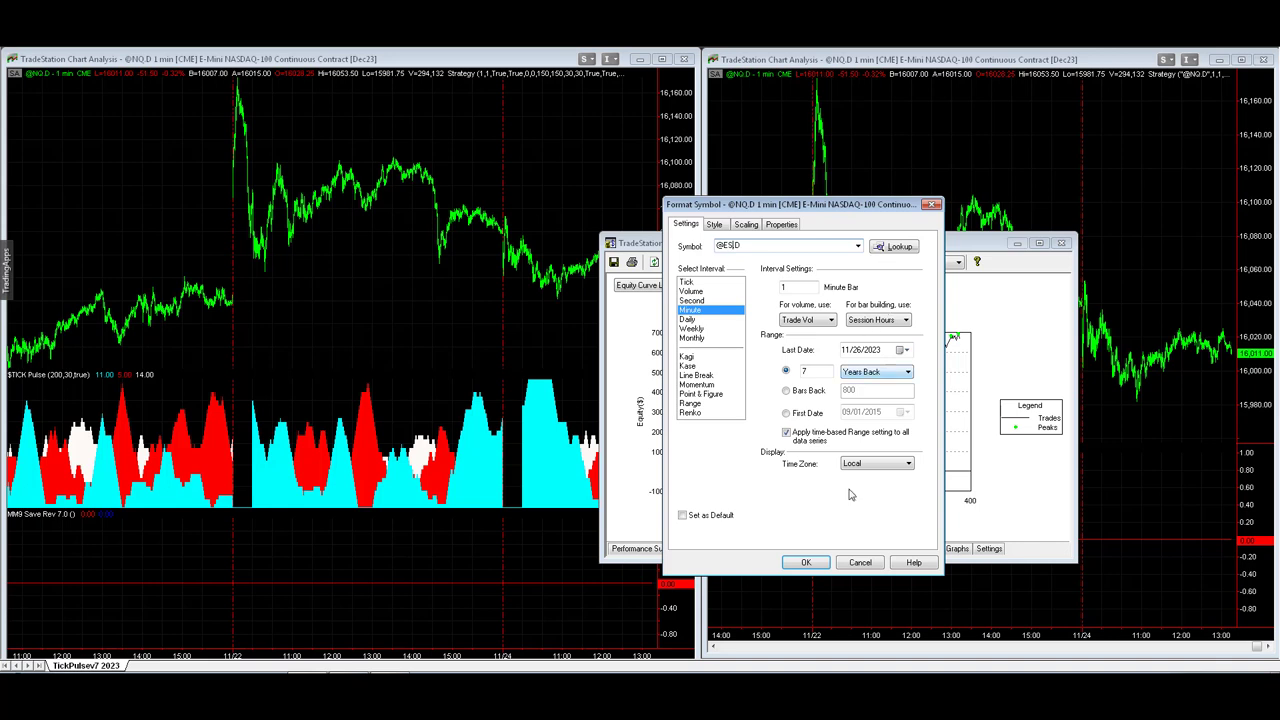
click(806, 562)
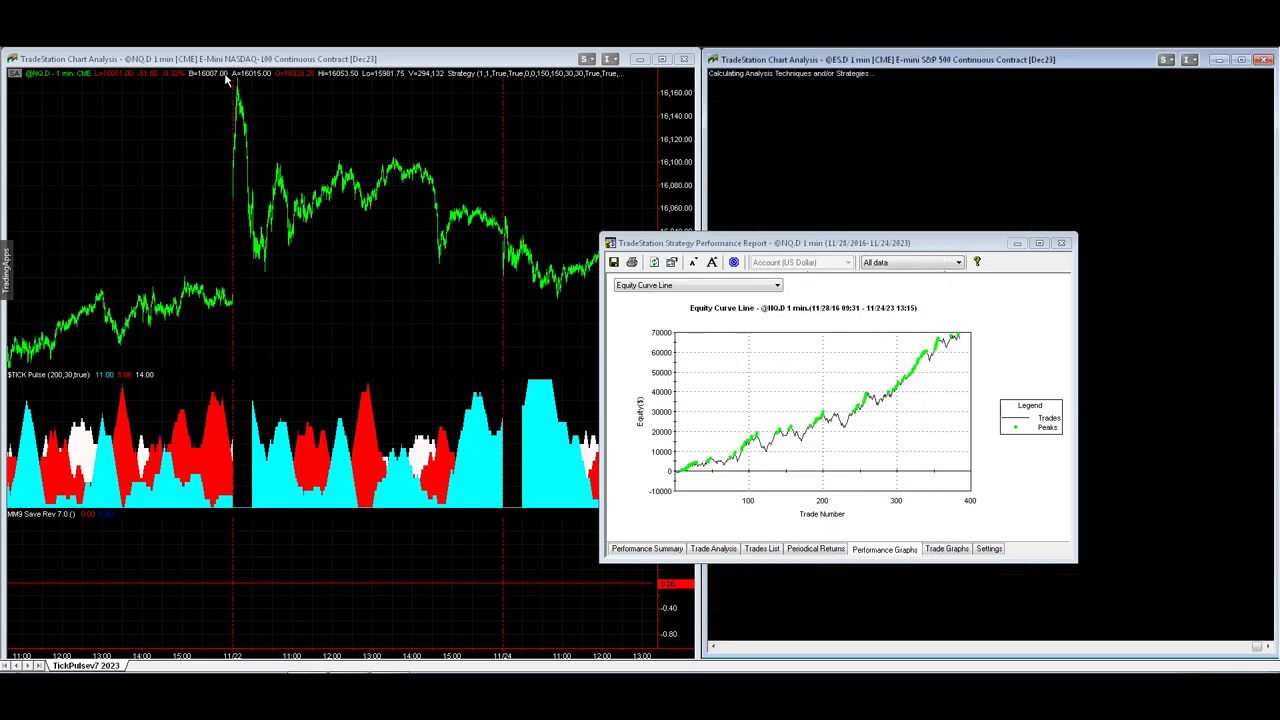
mouse_move(315, 242)
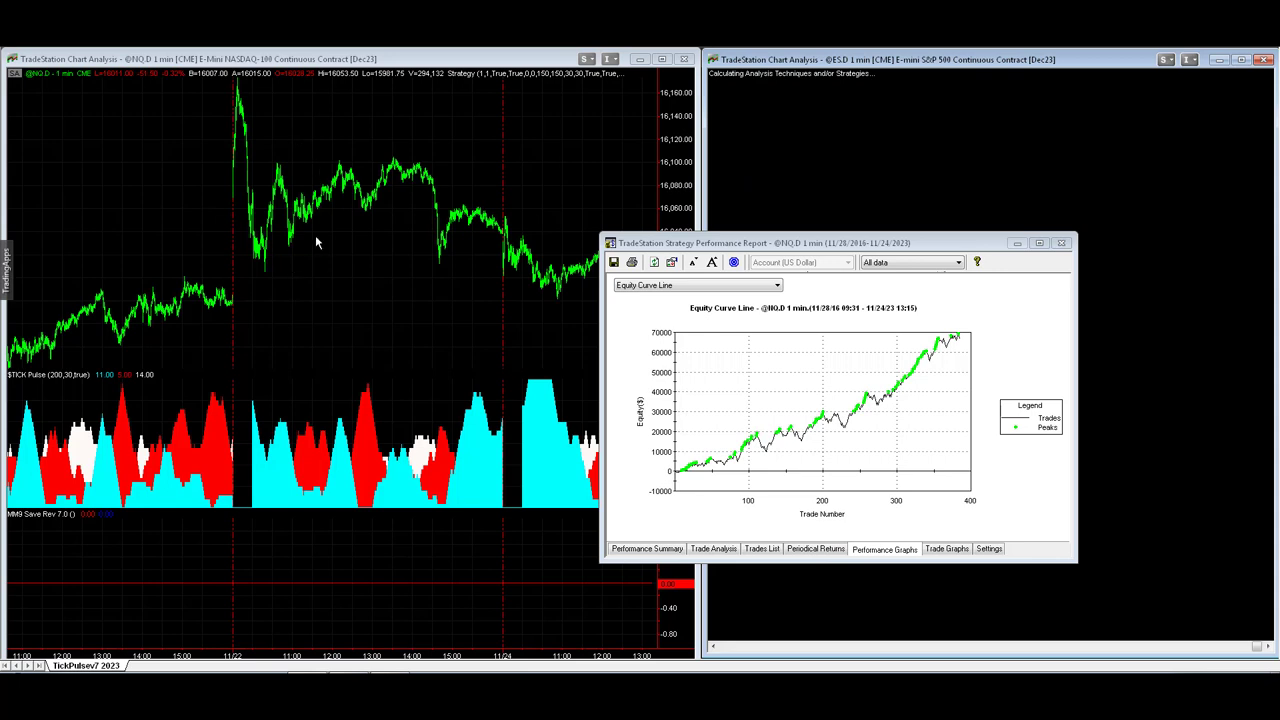
mouse_move(783, 268)
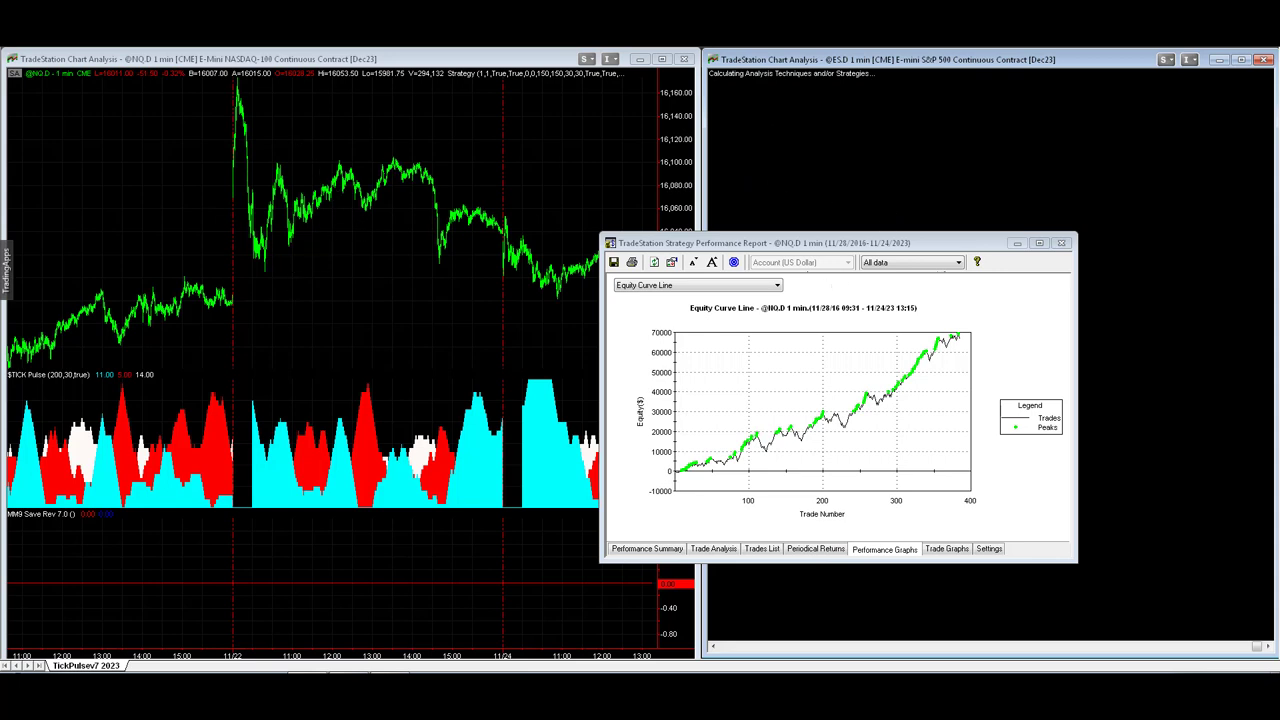
click(647, 548)
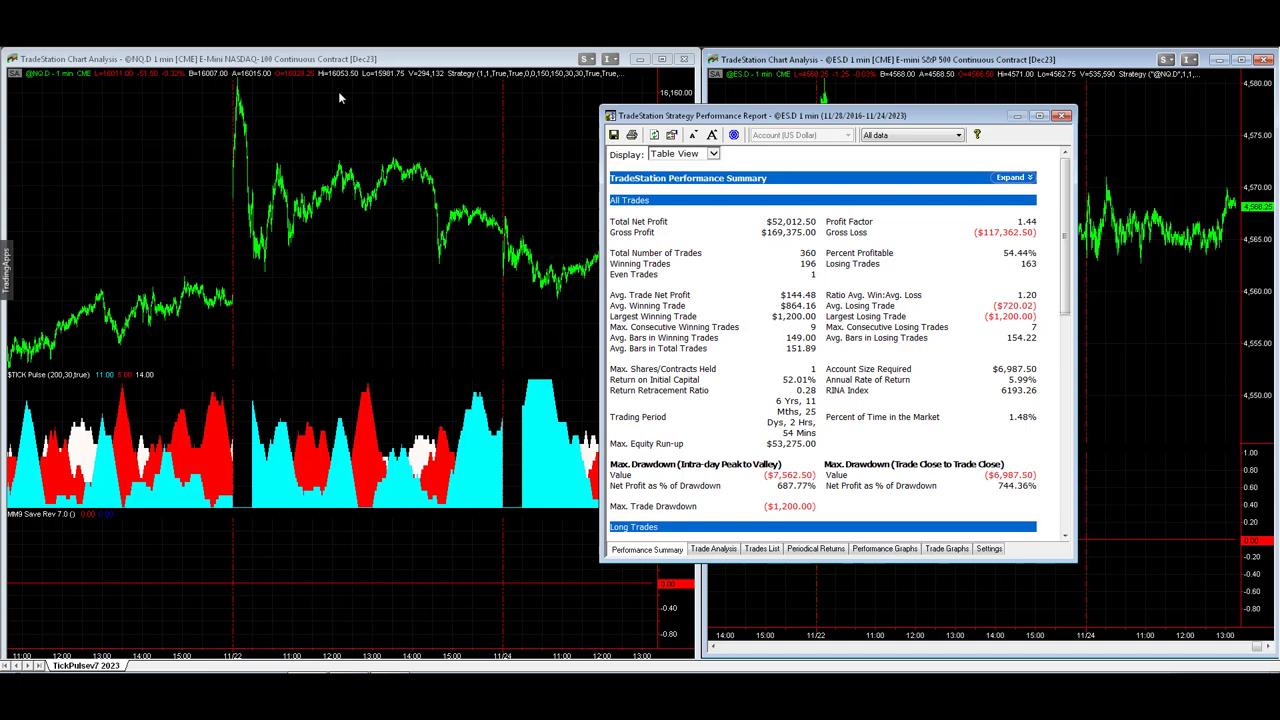
mouse_move(997, 118)
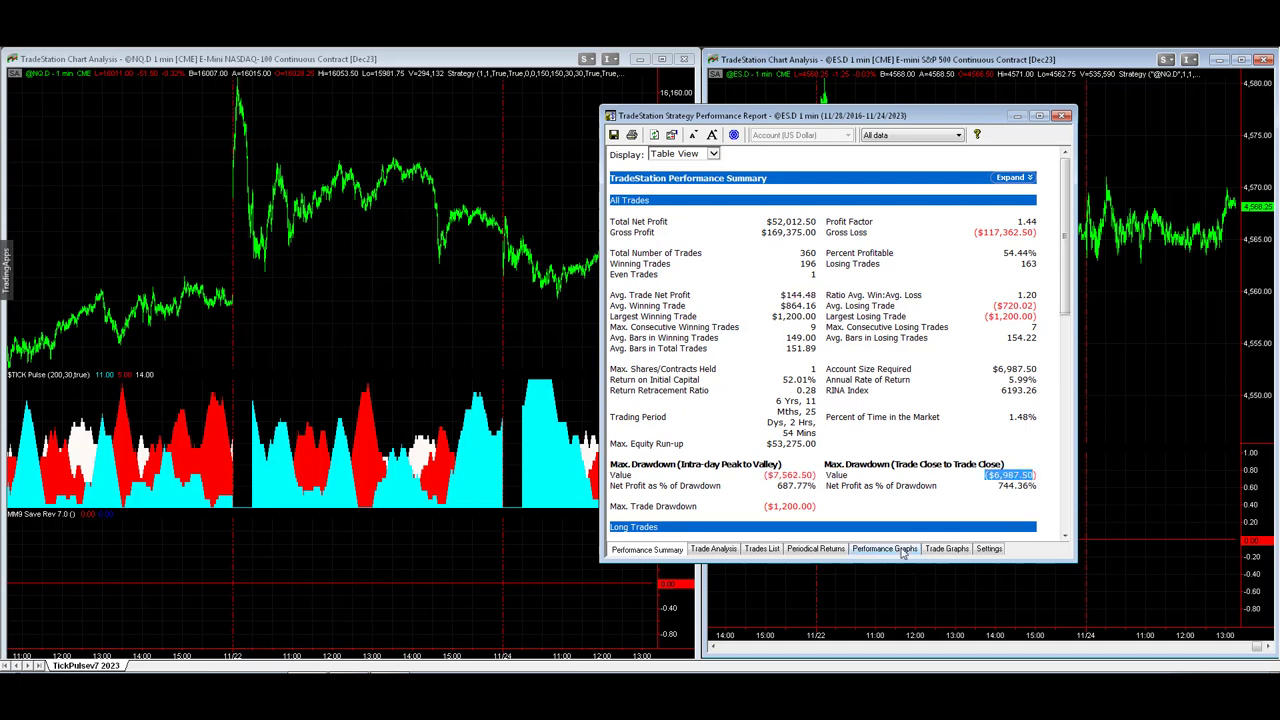
click(884, 548)
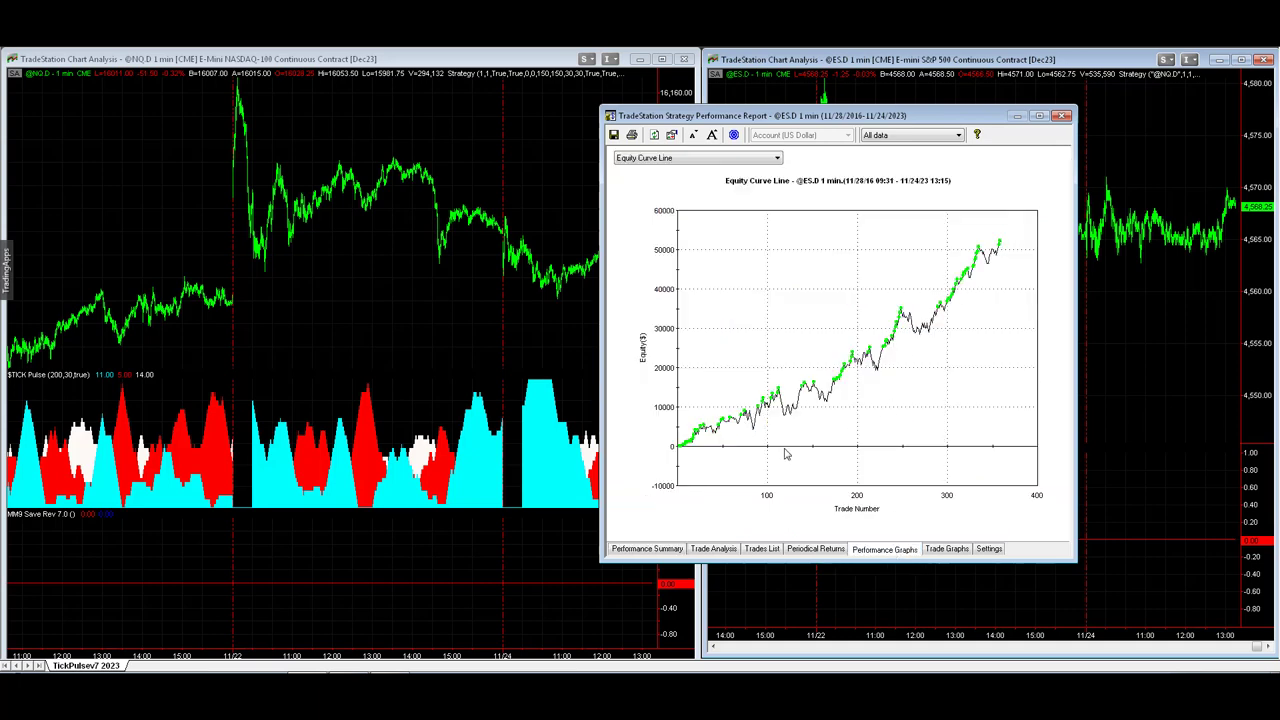
mouse_move(825, 333)
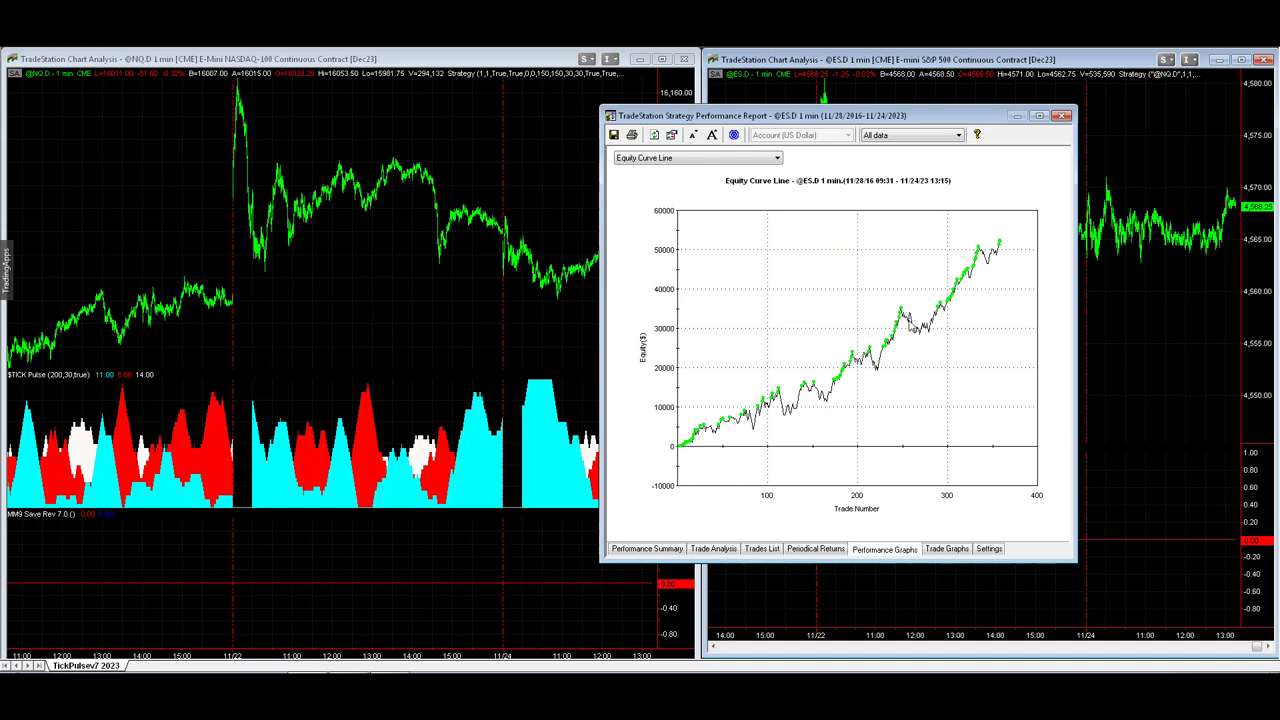
click(646, 548)
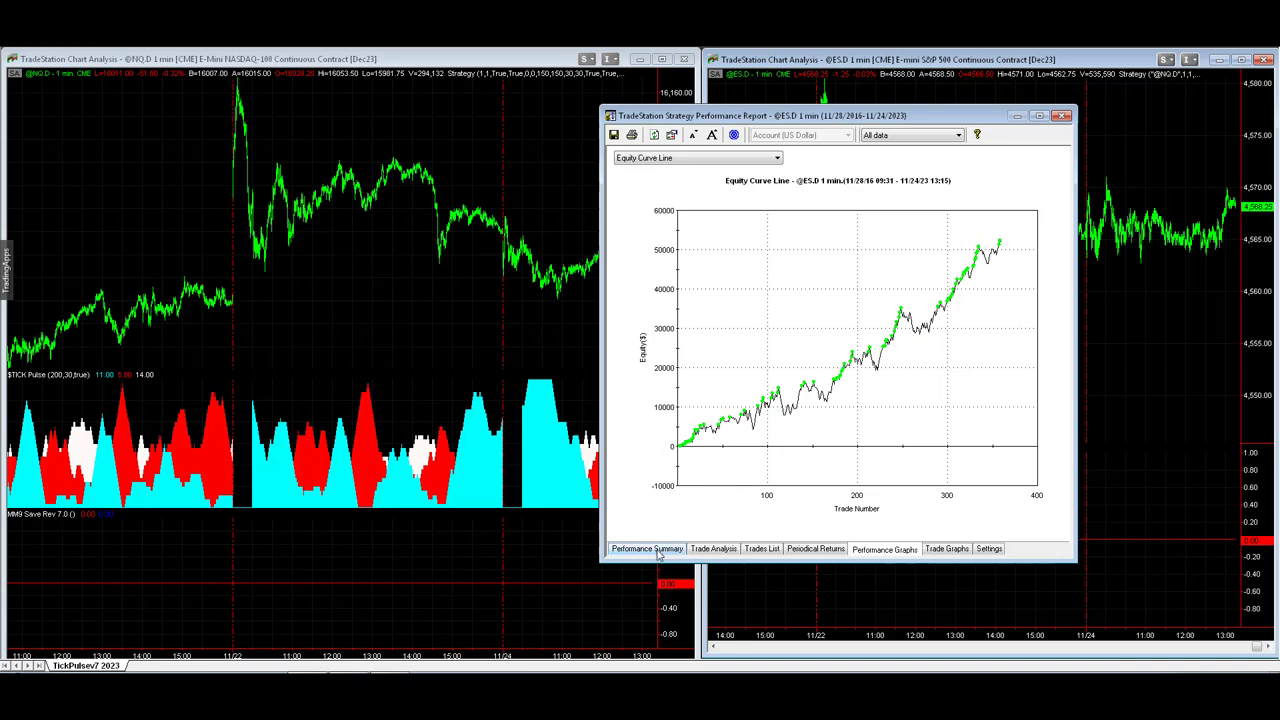
click(647, 549)
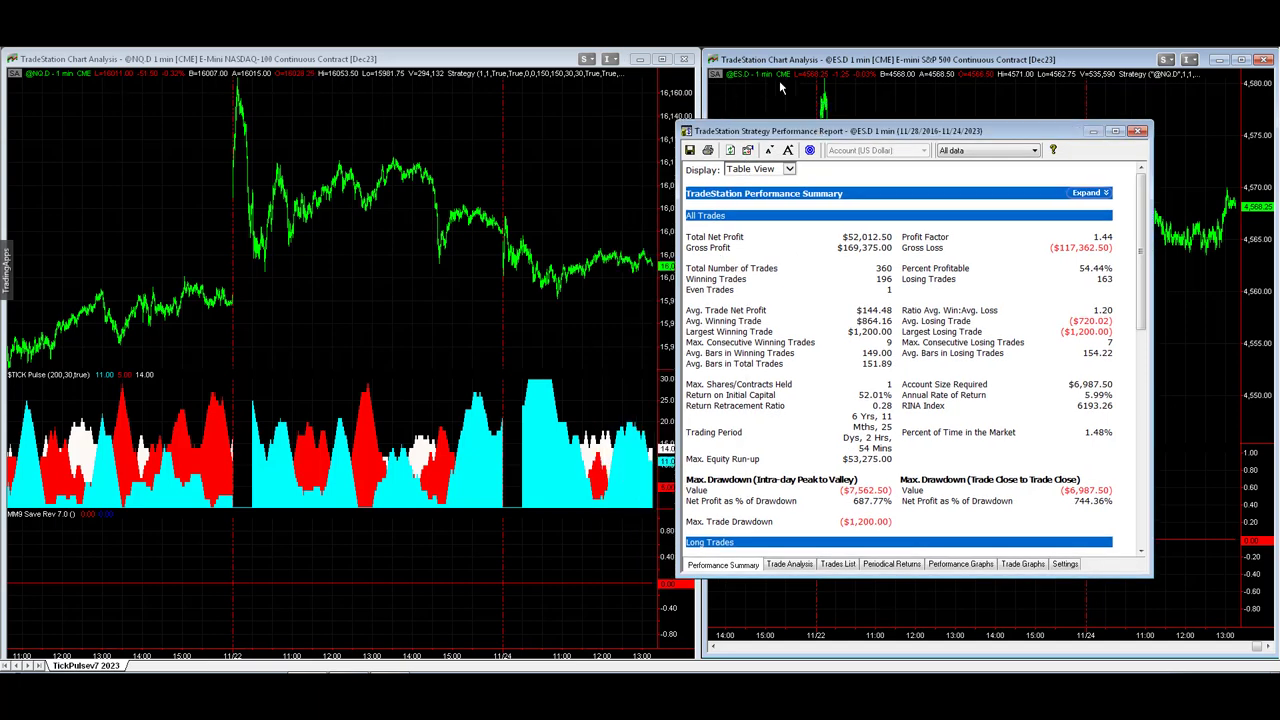
mouse_move(157, 105)
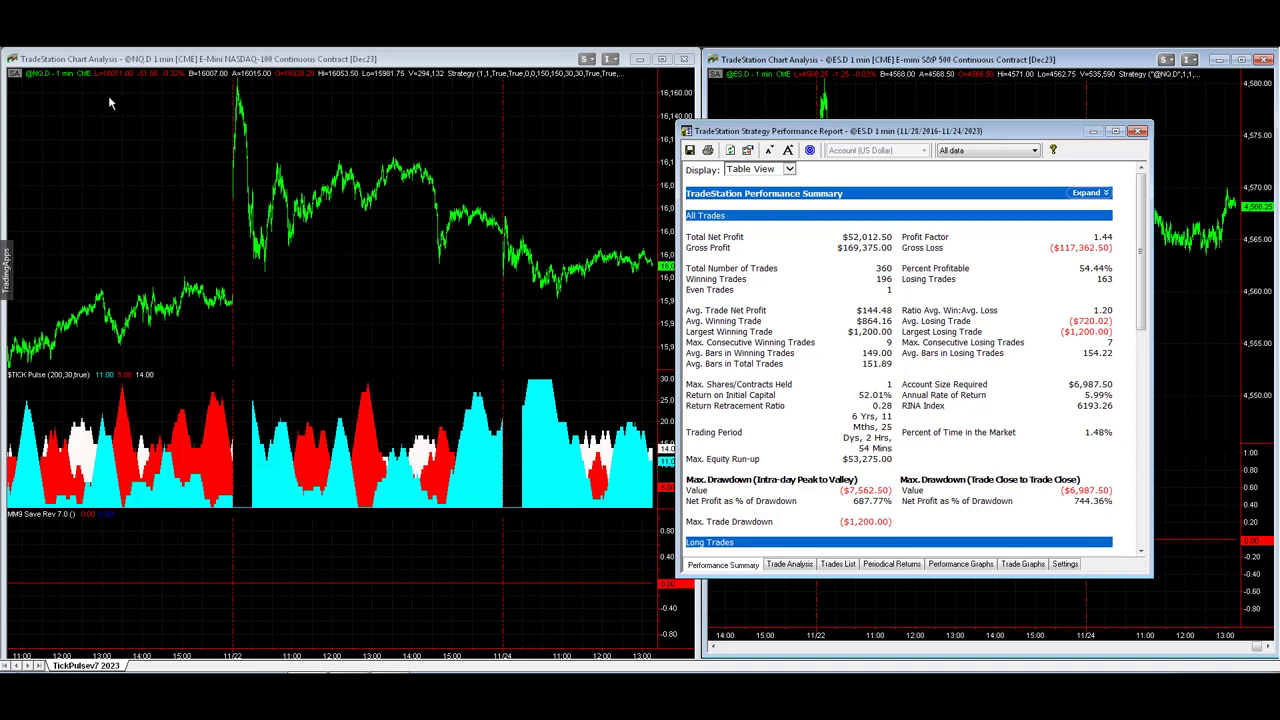
mouse_move(871, 96)
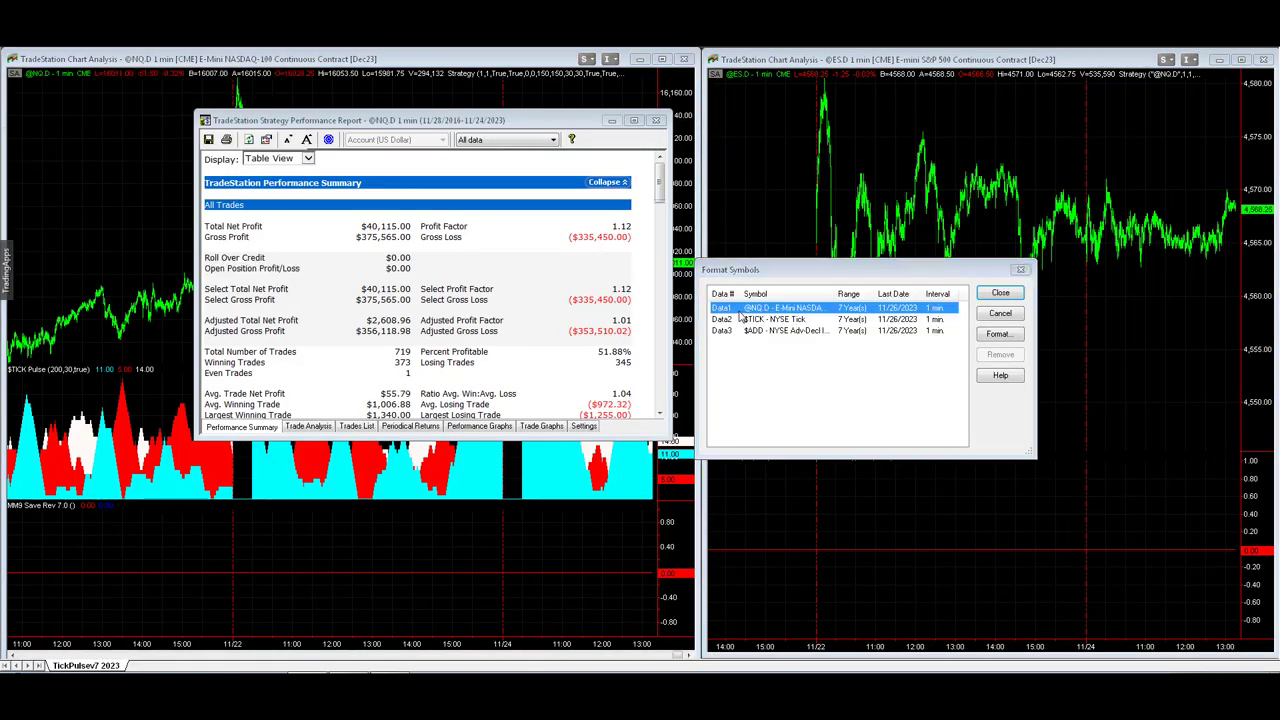
click(999, 333)
text(@ES.D)
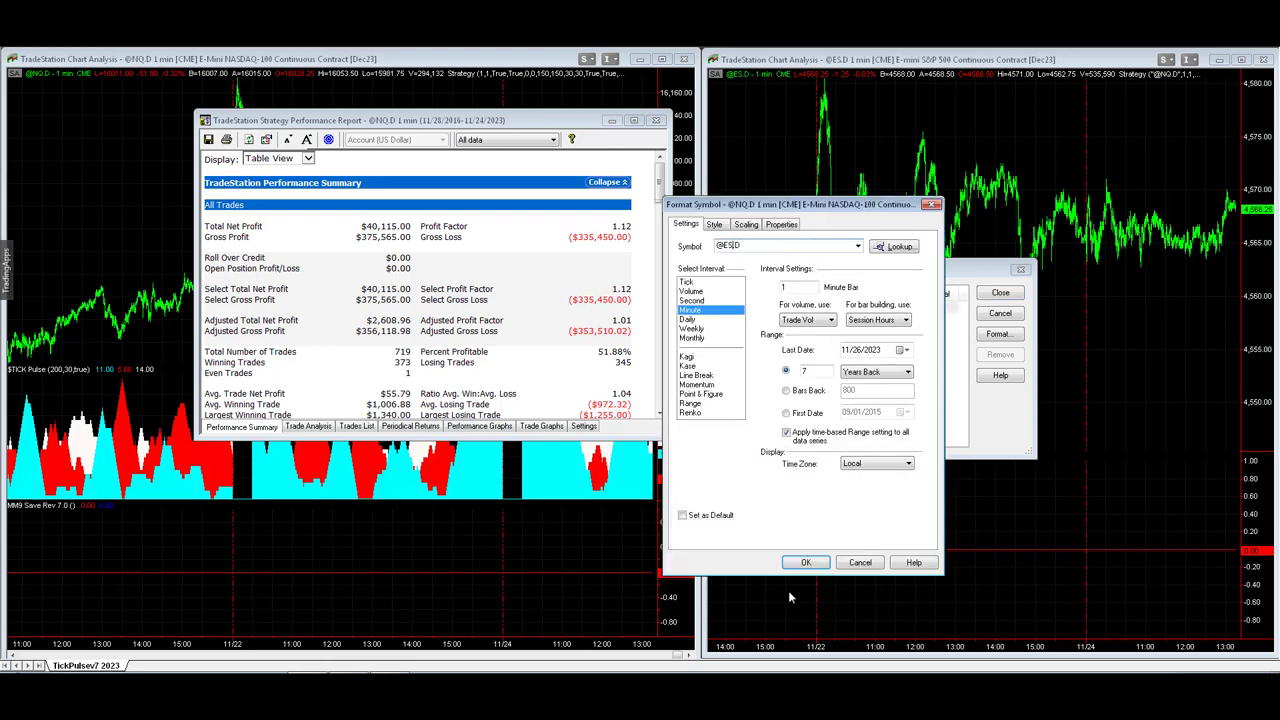
click(806, 562)
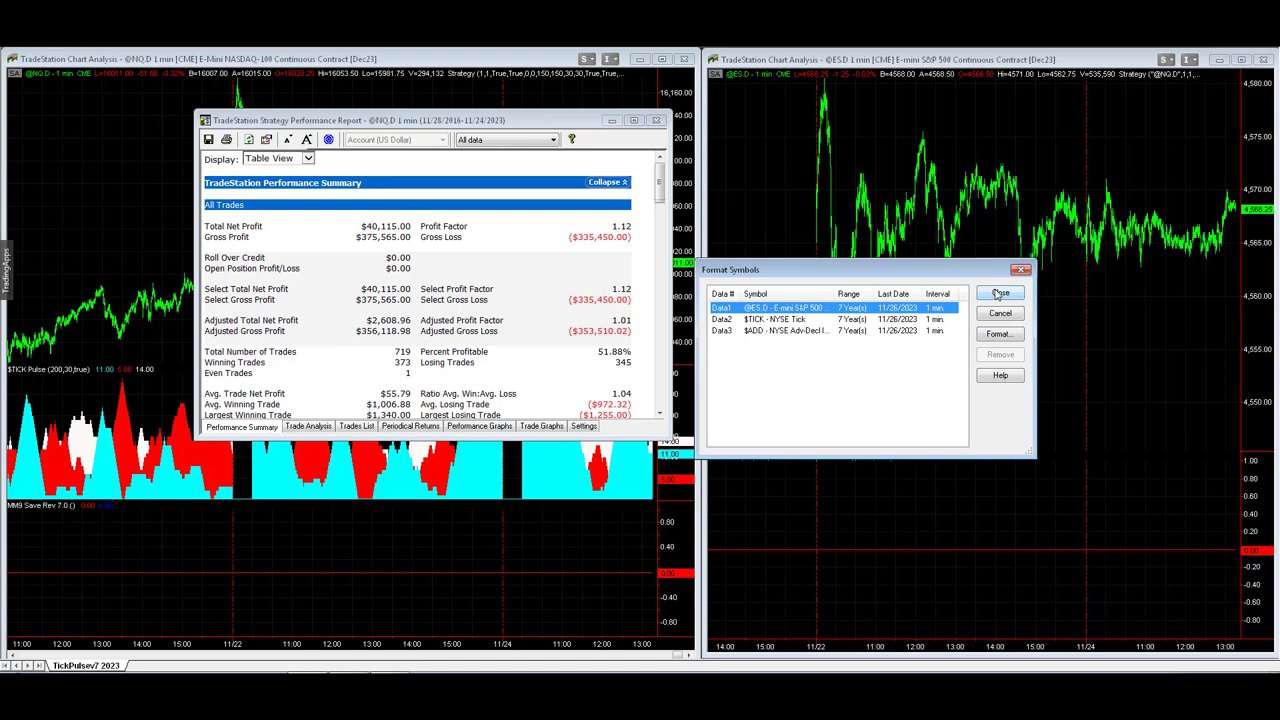
click(999, 292)
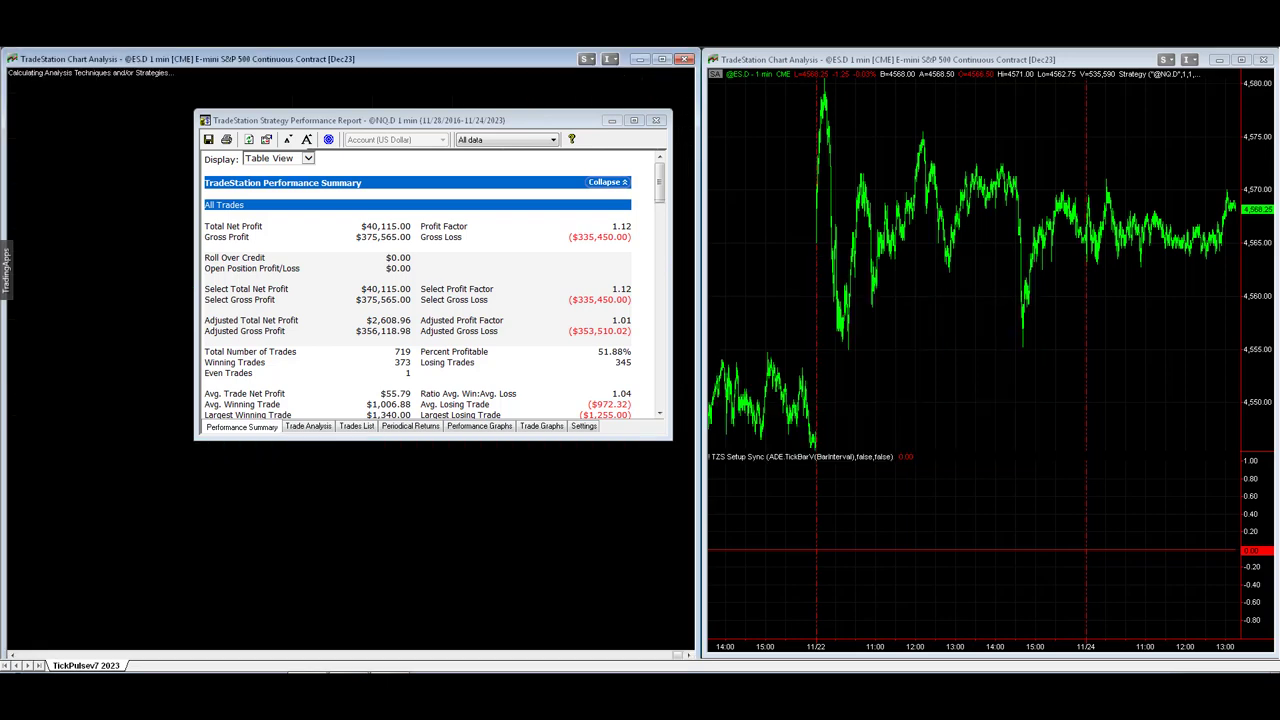
click(608, 182)
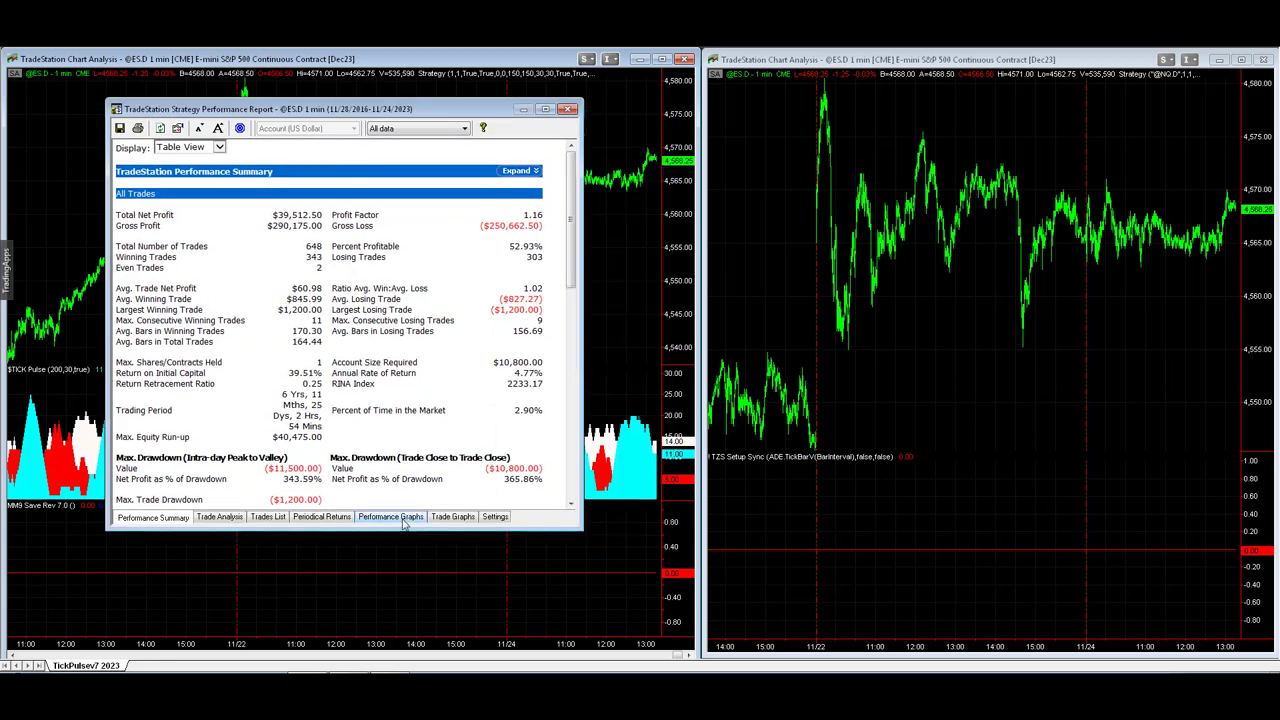
click(389, 517)
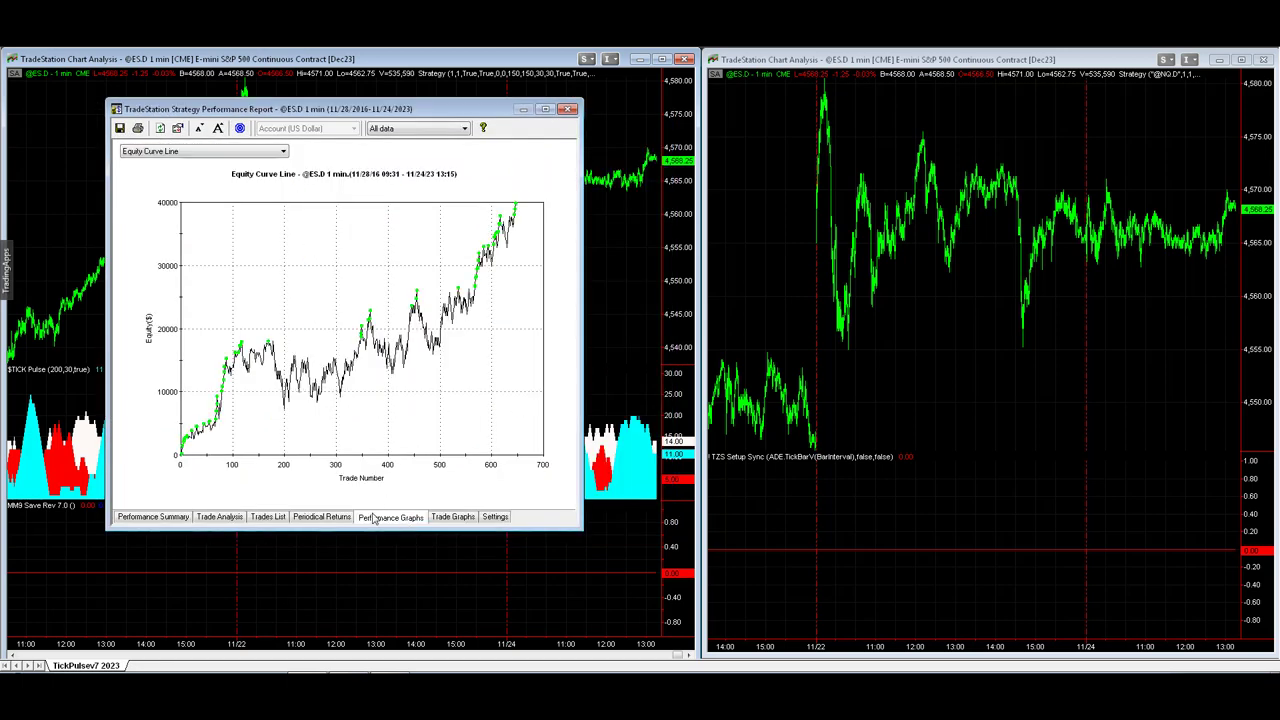
mouse_move(440, 370)
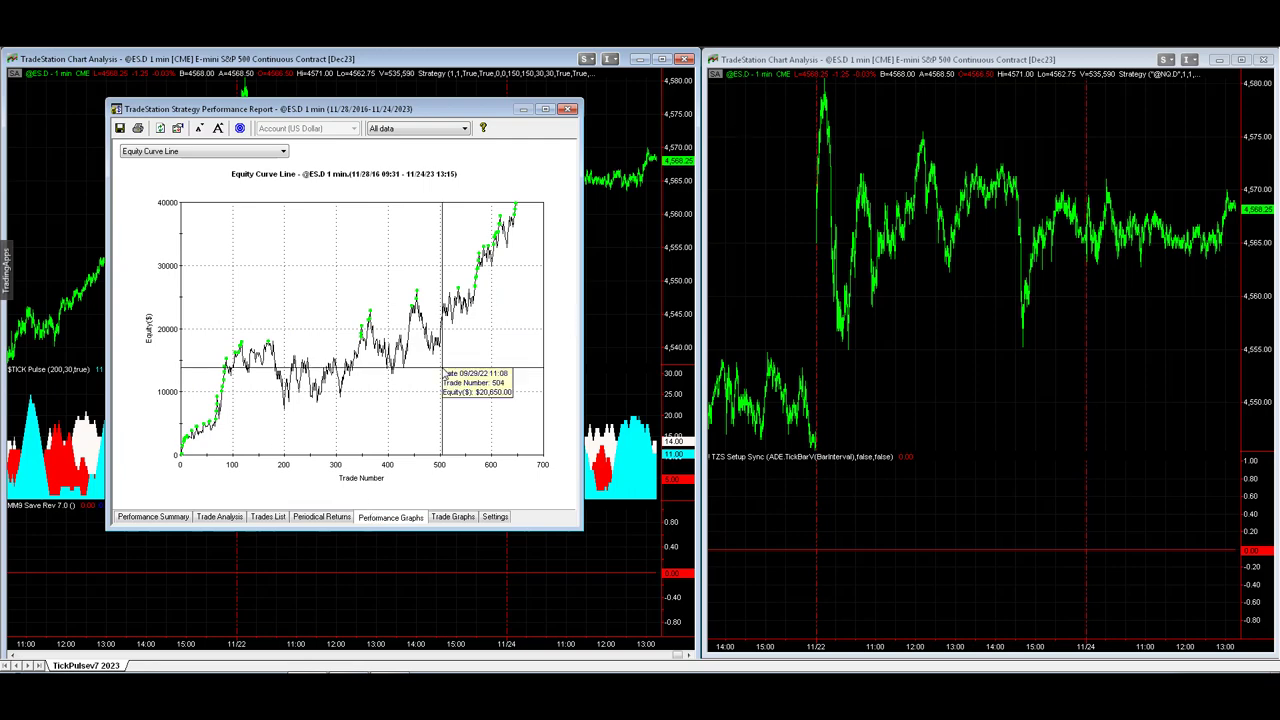
mouse_move(442, 383)
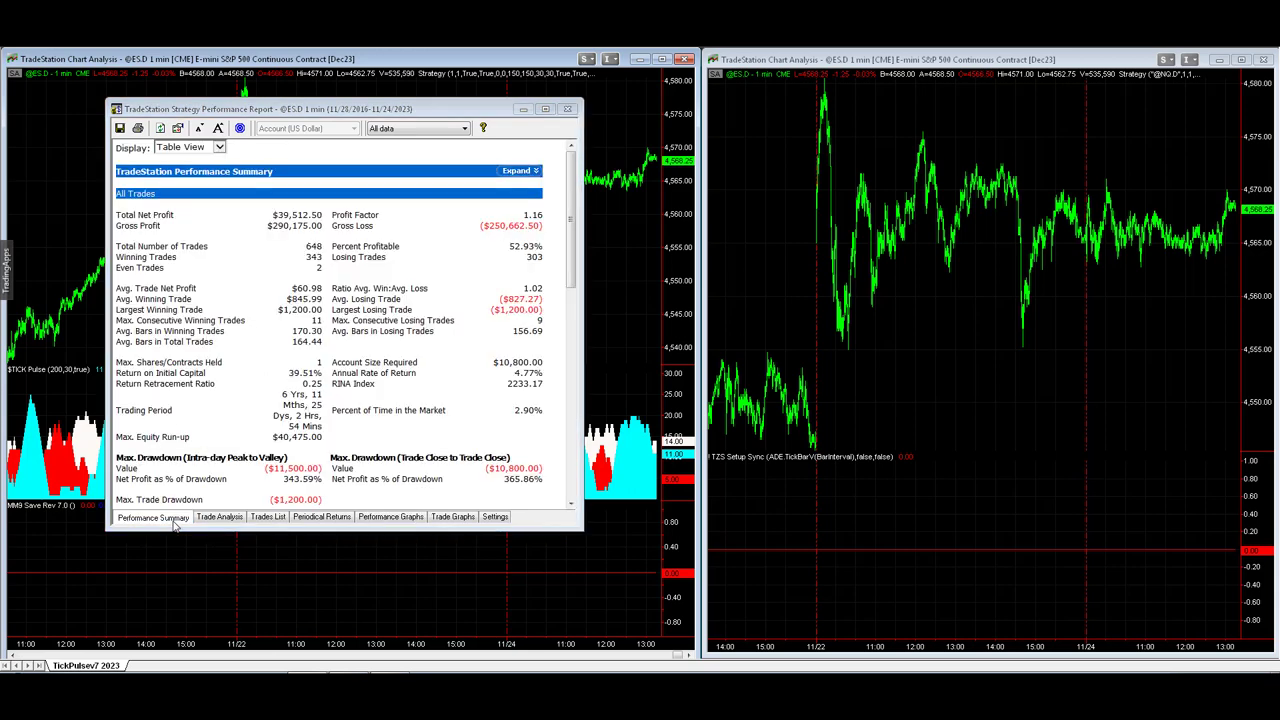
double_click(307, 288)
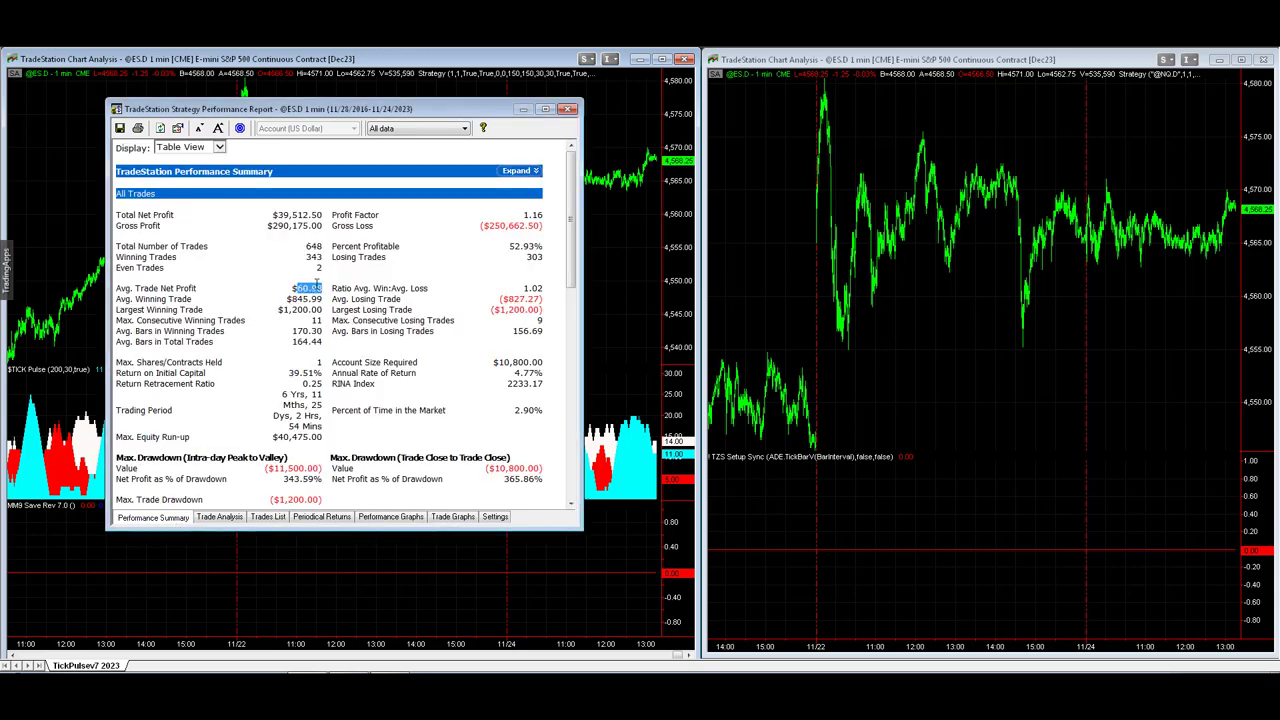
mouse_move(773, 122)
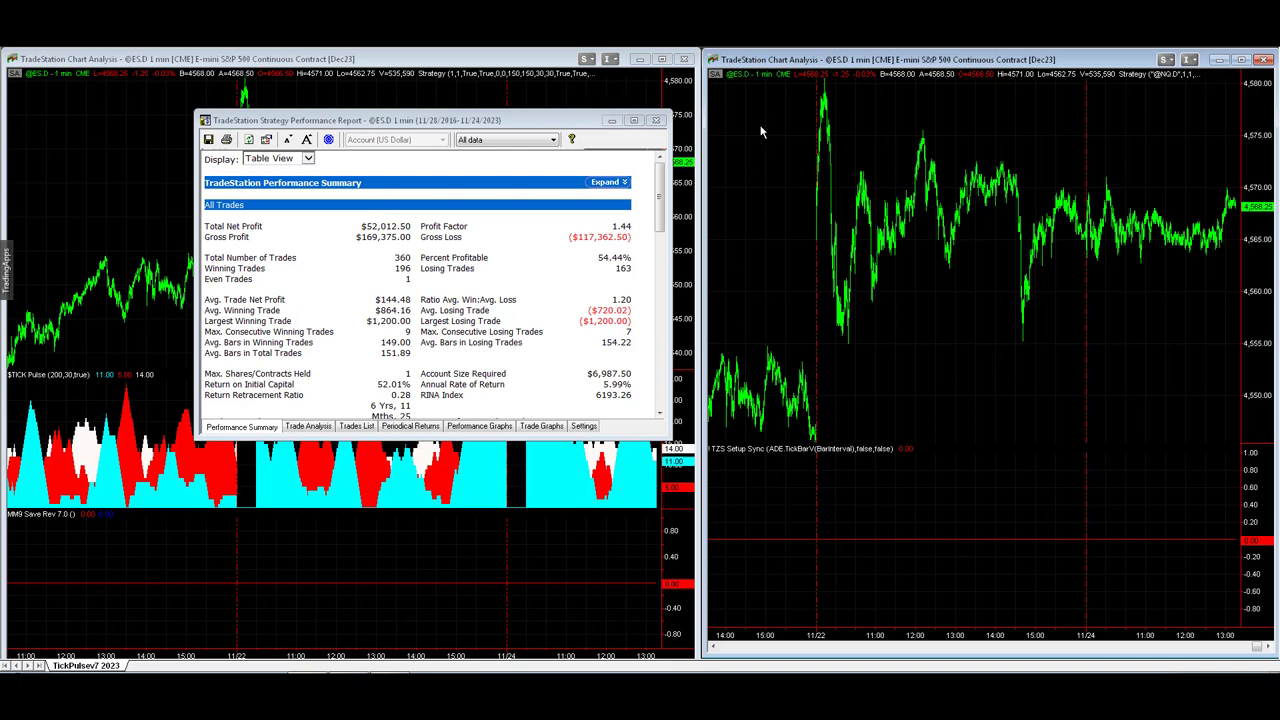
right_click(130, 200)
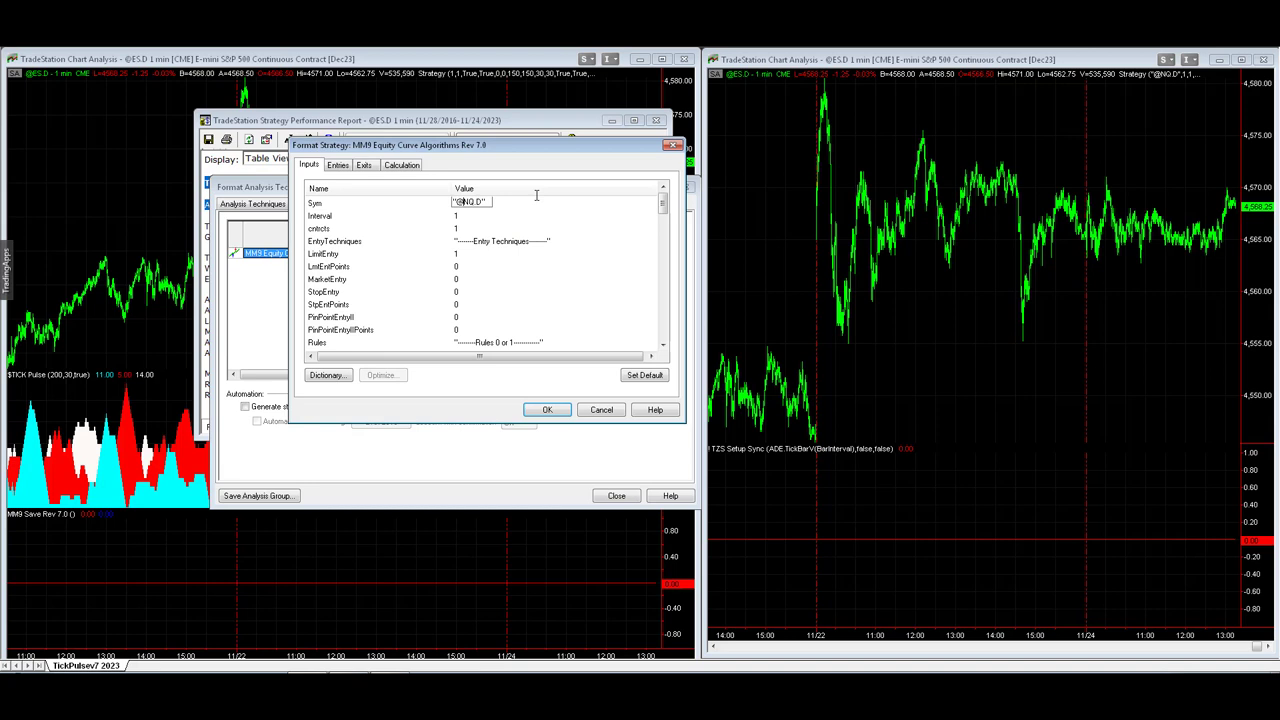
text(@ES.D)
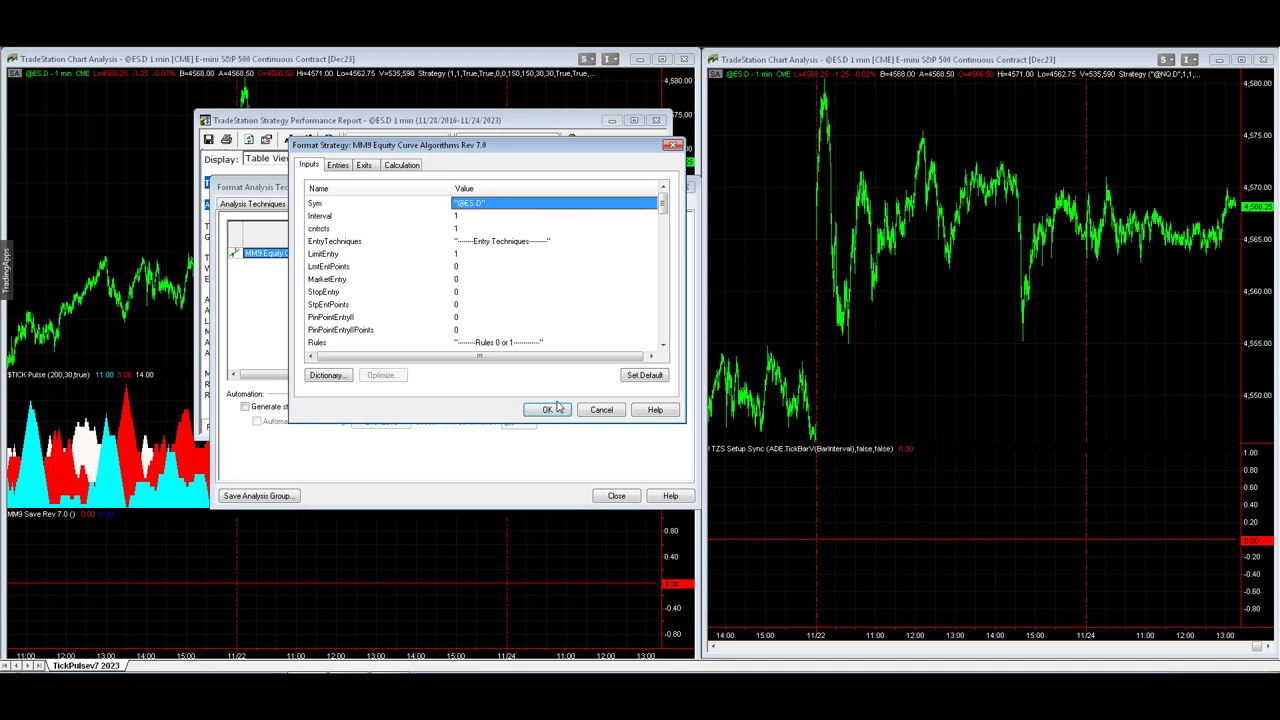
click(547, 409)
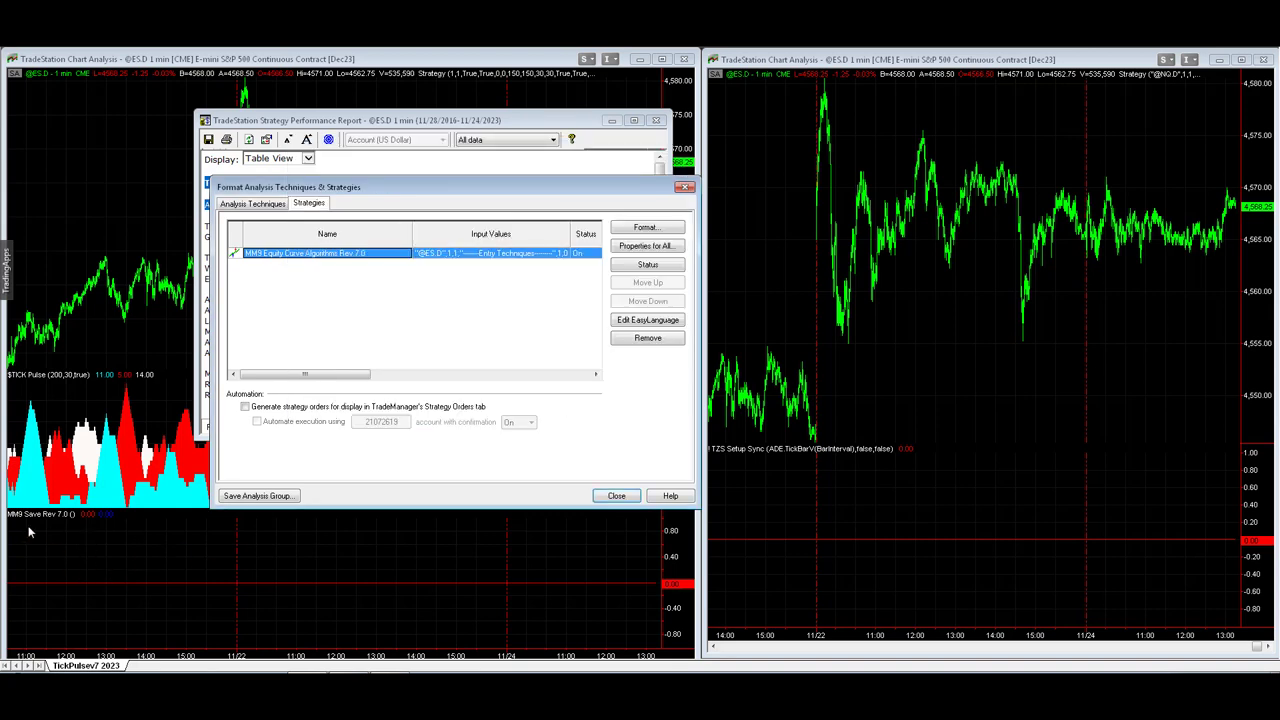
mouse_move(268, 258)
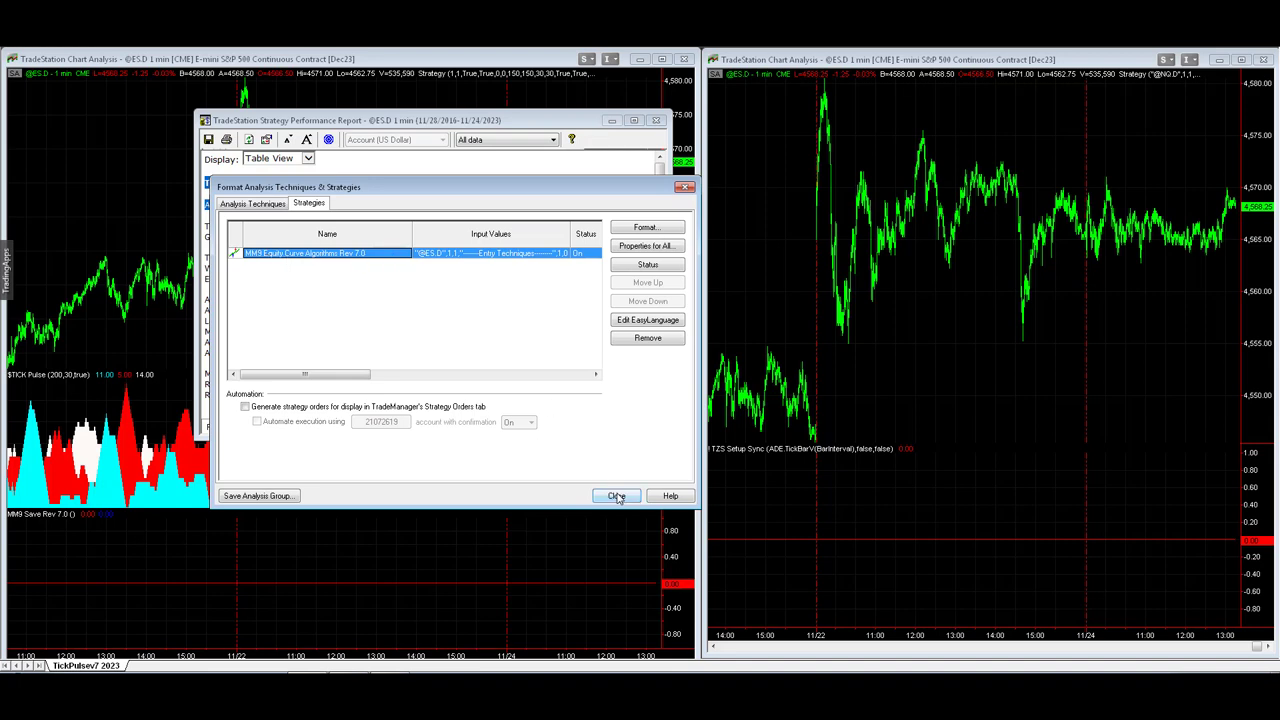
click(616, 495)
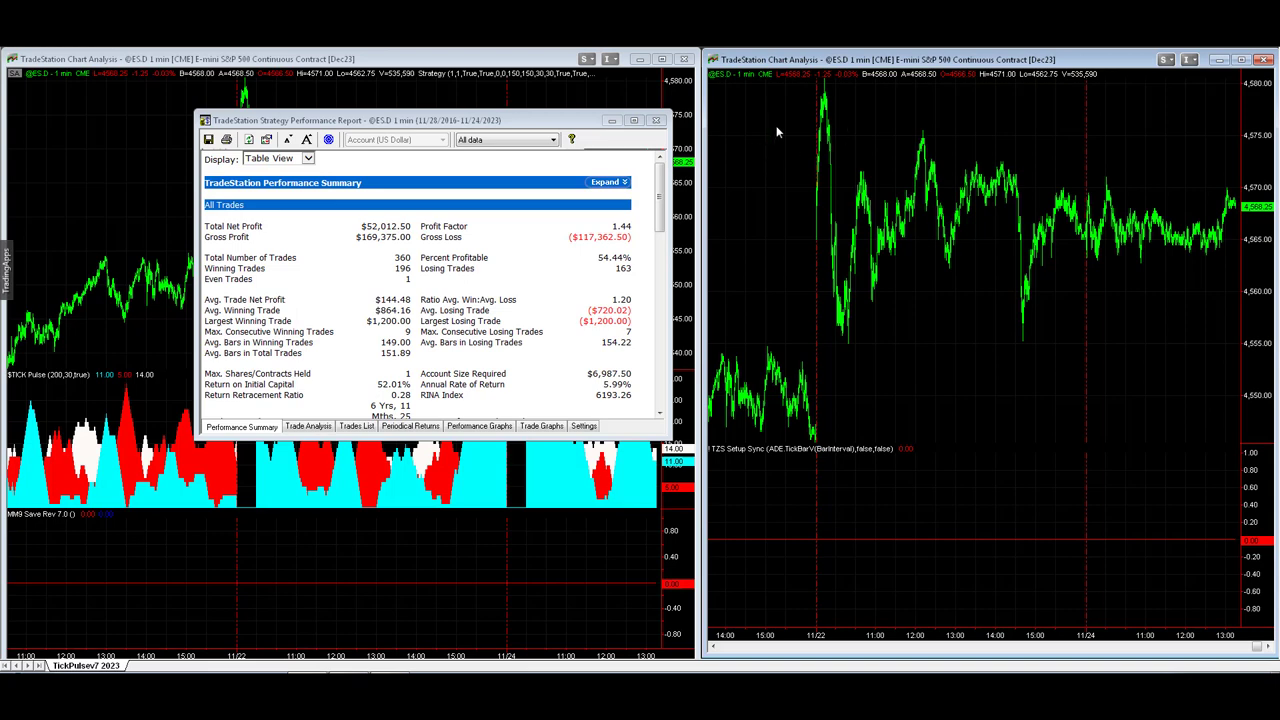
mouse_move(820, 118)
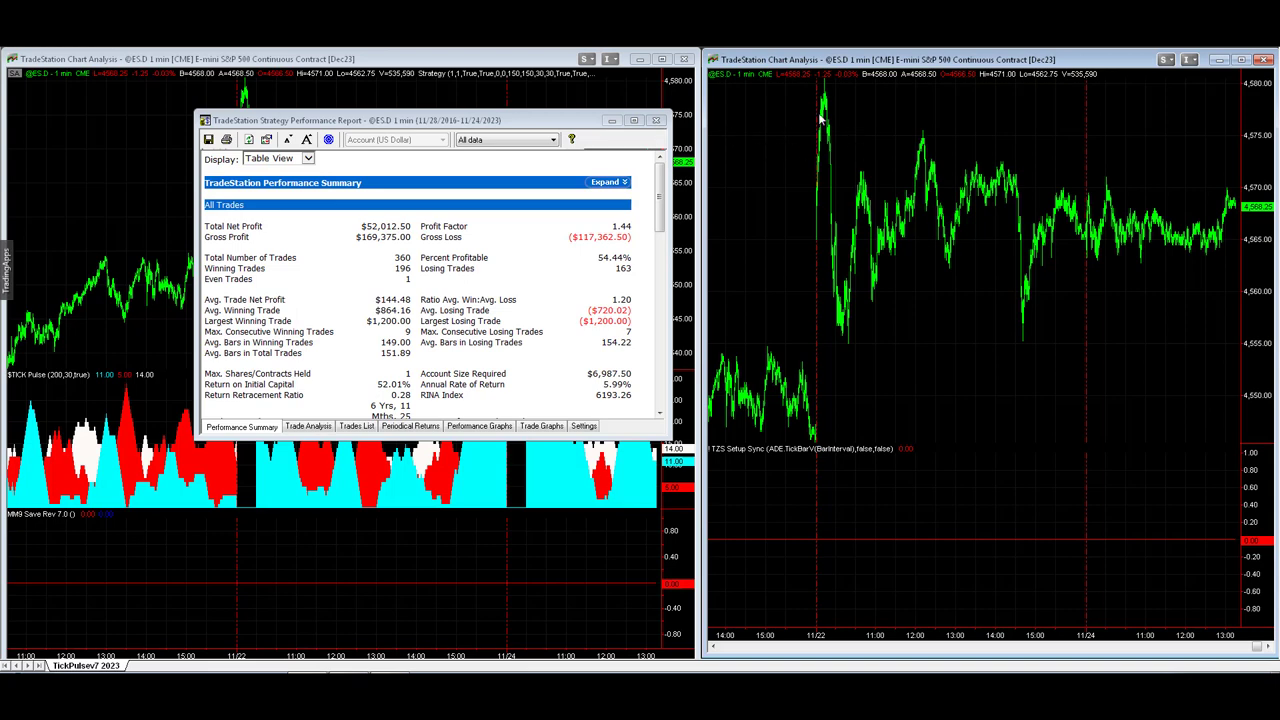
mouse_move(393, 207)
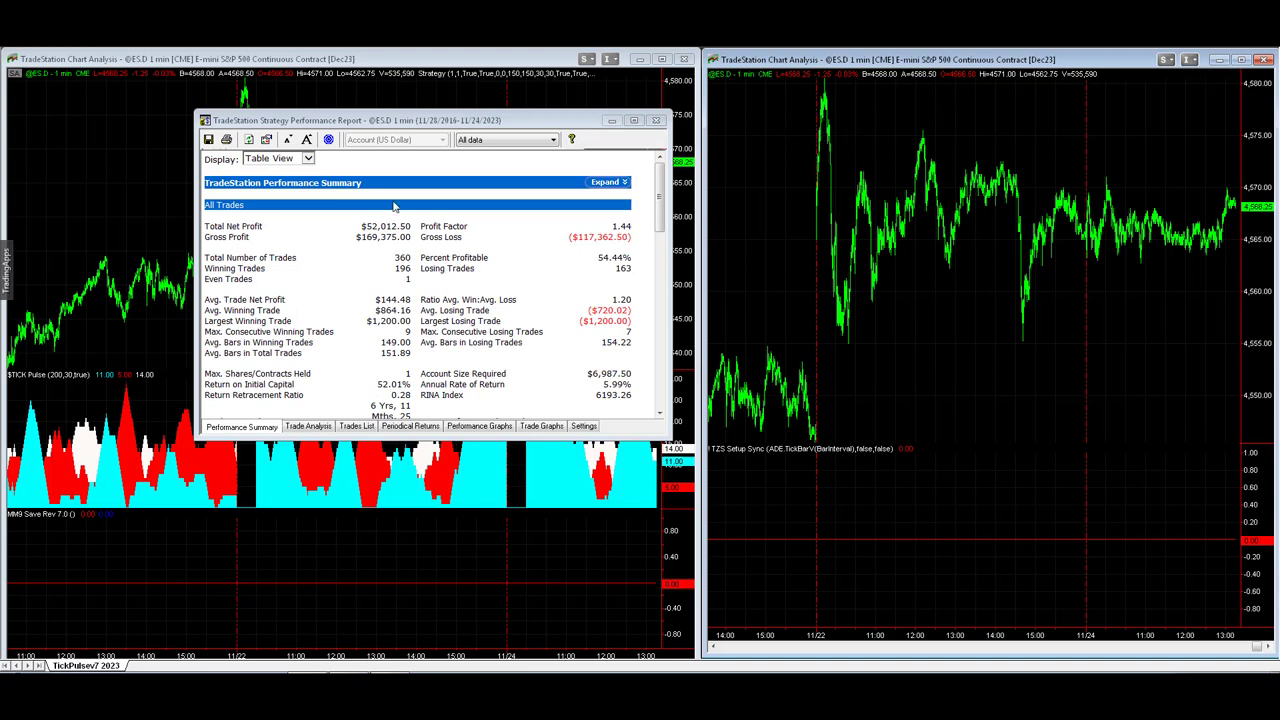
mouse_move(610, 74)
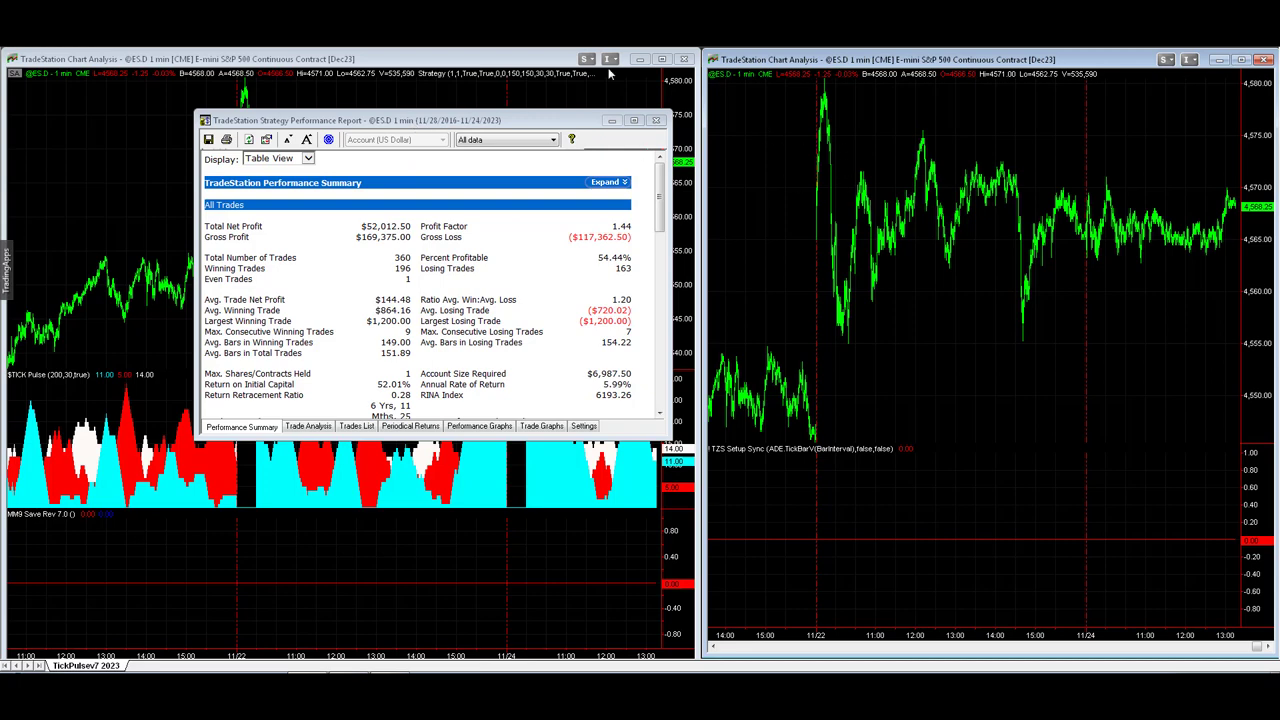
mouse_move(608, 73)
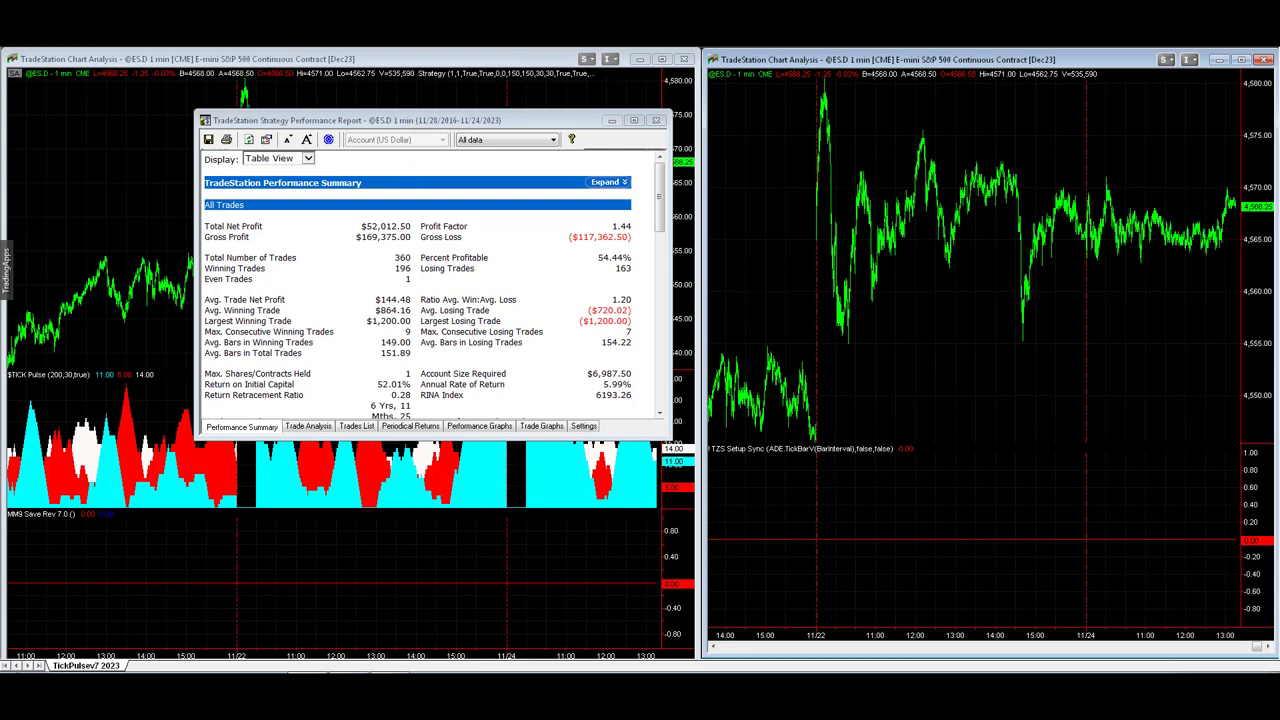
mouse_move(778, 172)
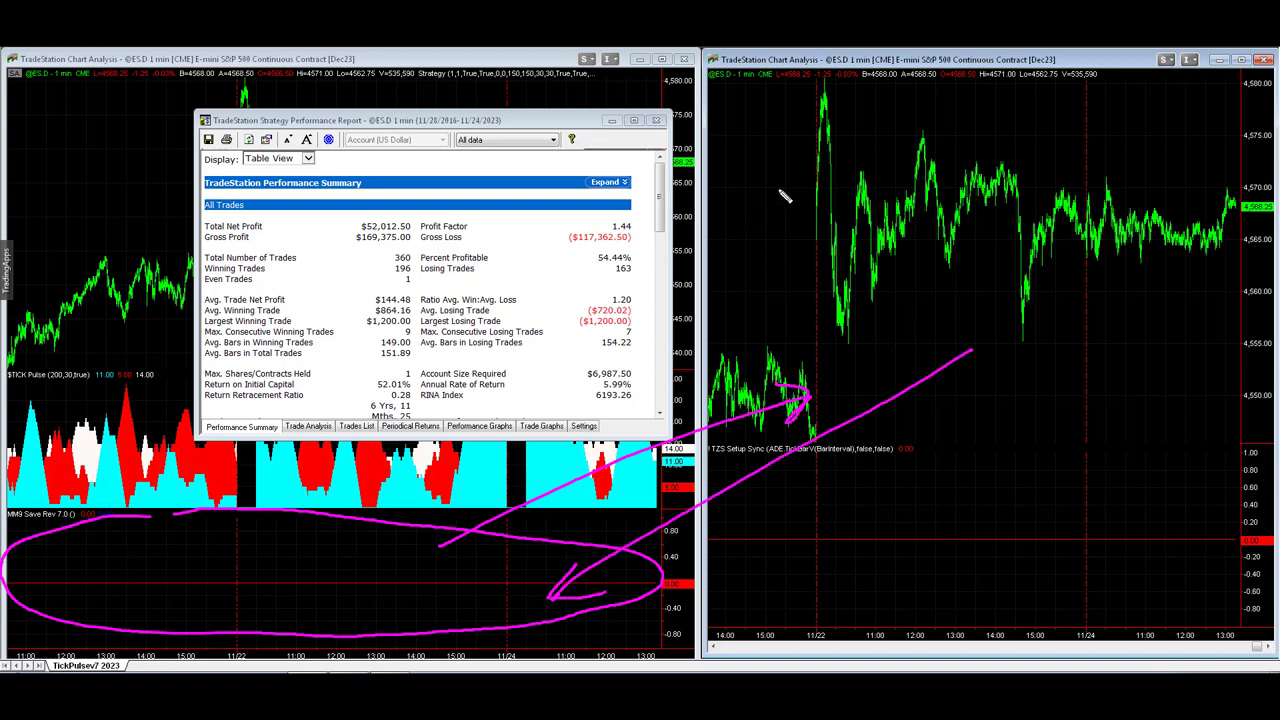
mouse_move(770, 137)
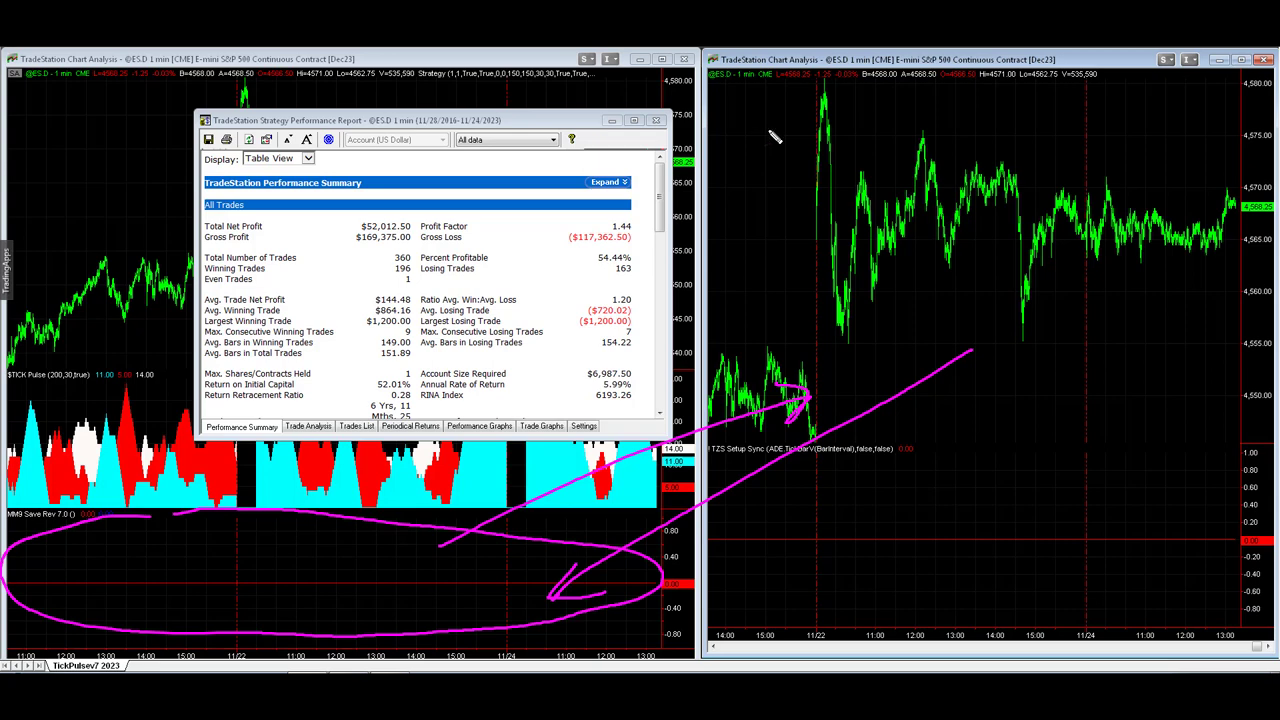
mouse_move(715, 105)
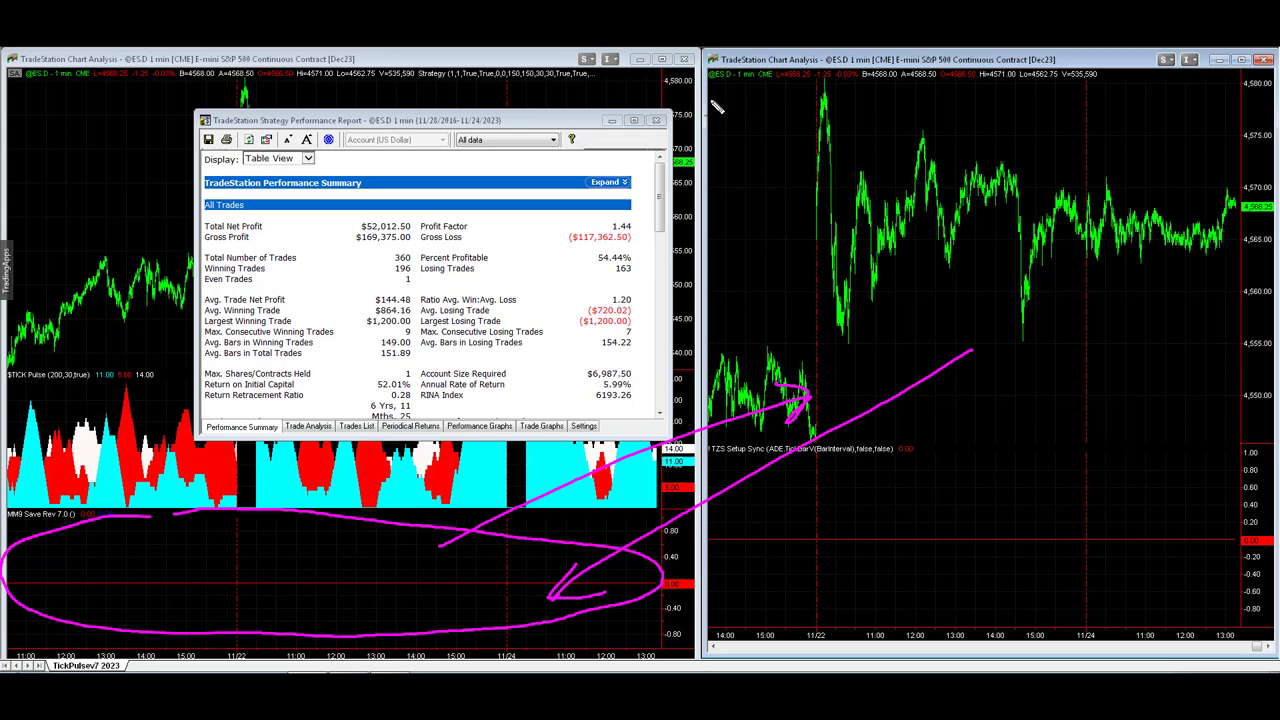
mouse_move(745, 160)
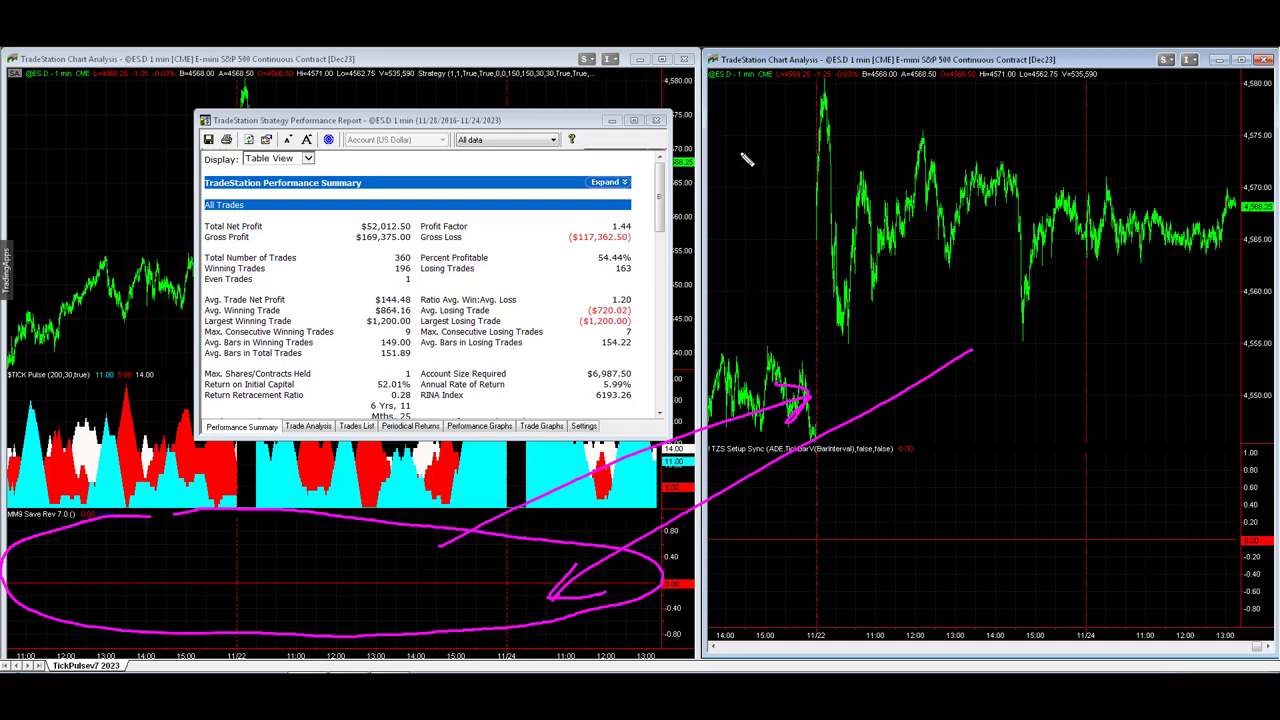
mouse_move(582, 572)
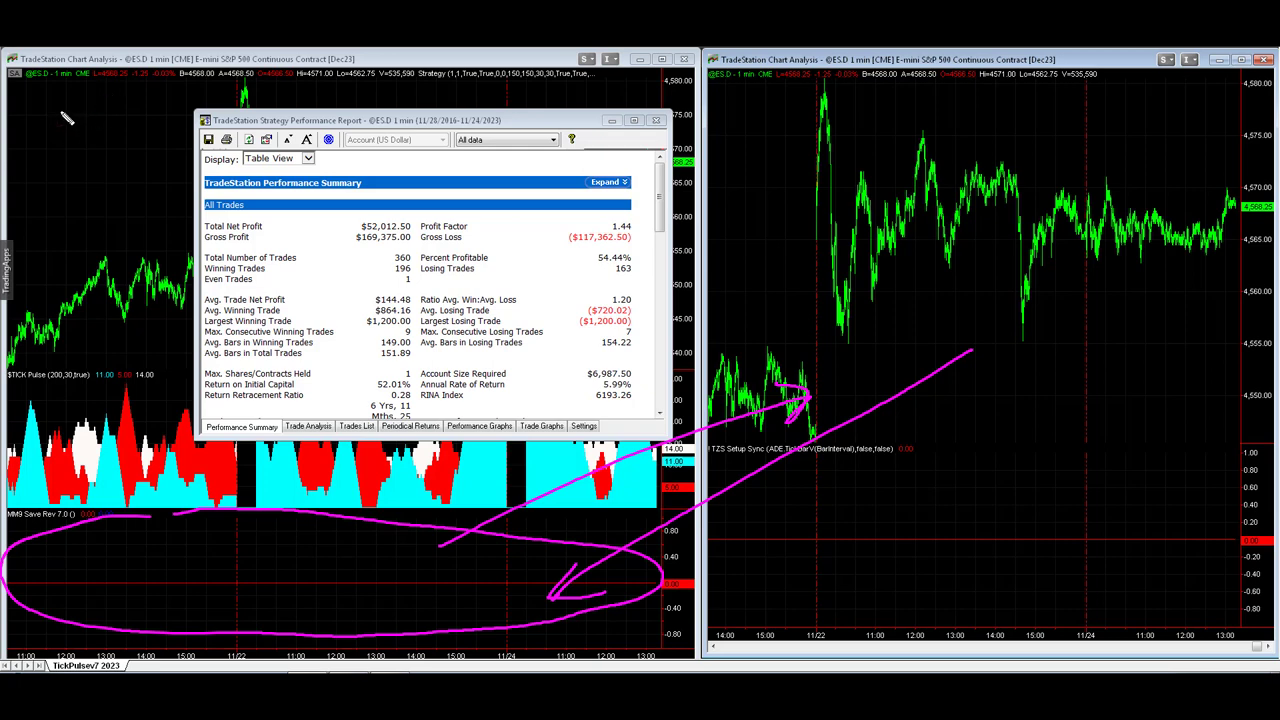
drag(55, 120, 85, 90)
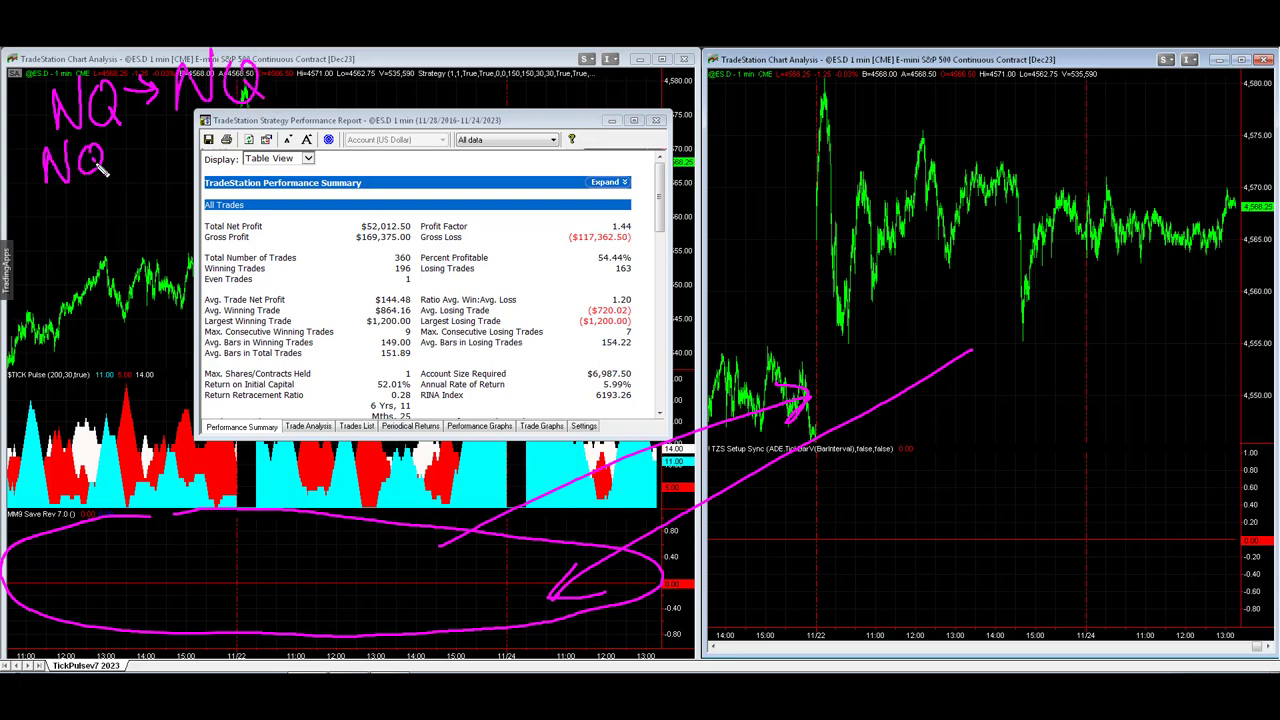
drag(120, 160, 175, 160)
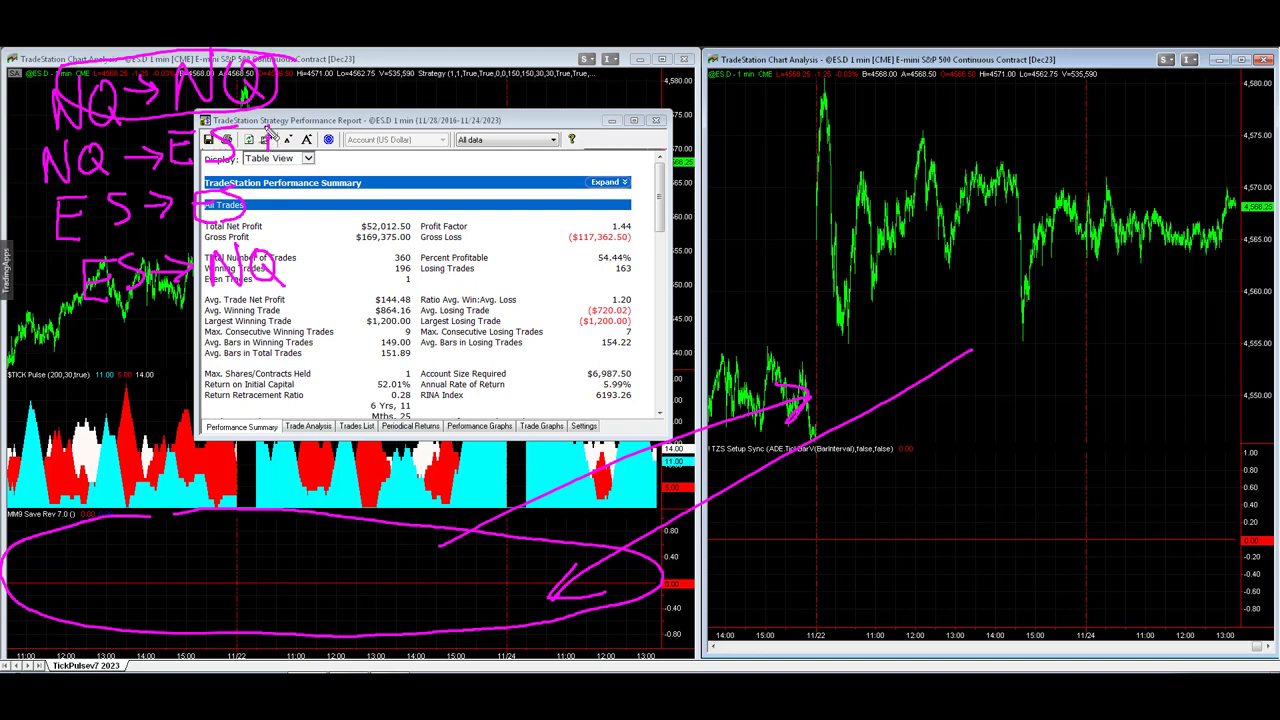
mouse_move(290, 190)
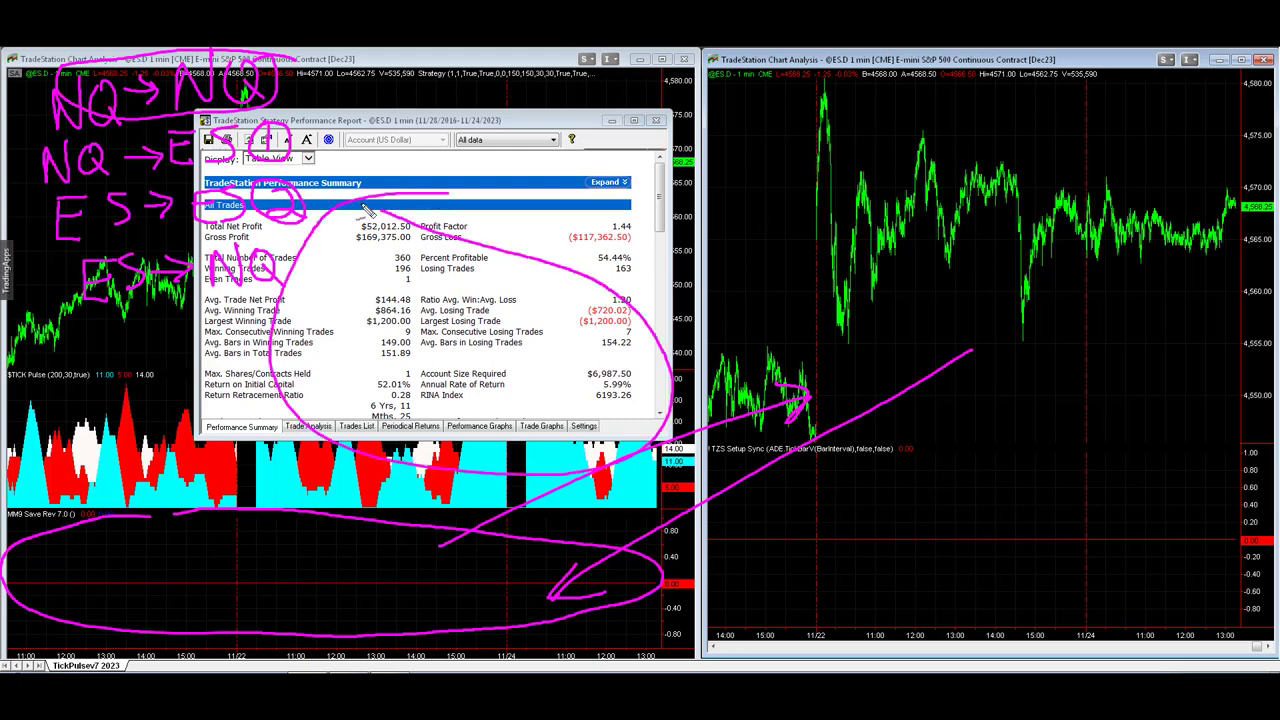
mouse_move(310, 258)
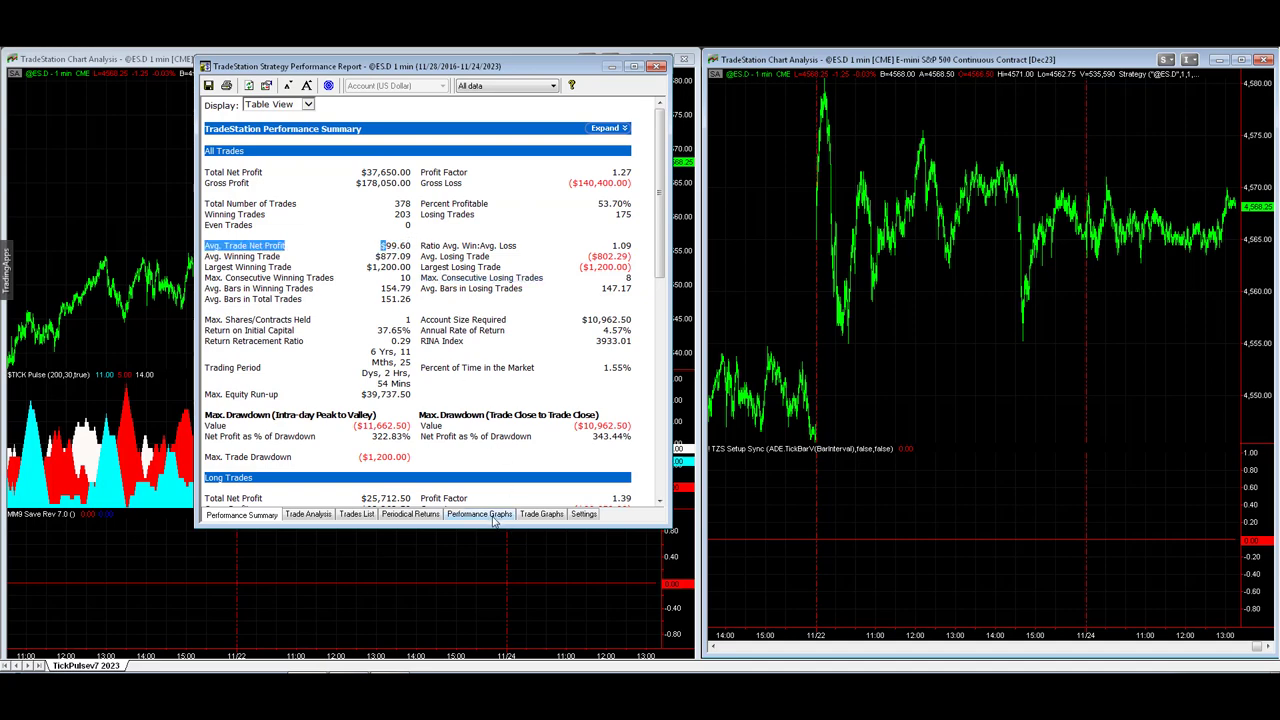
click(479, 514)
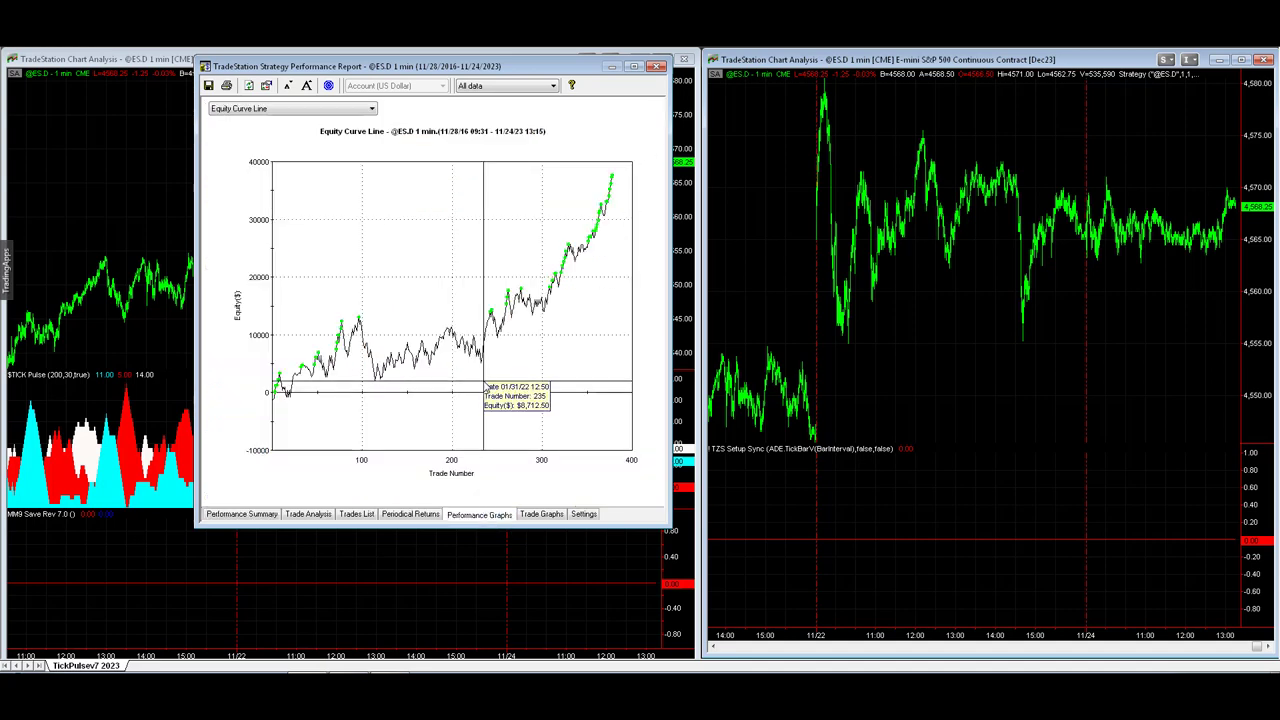
mouse_move(480, 390)
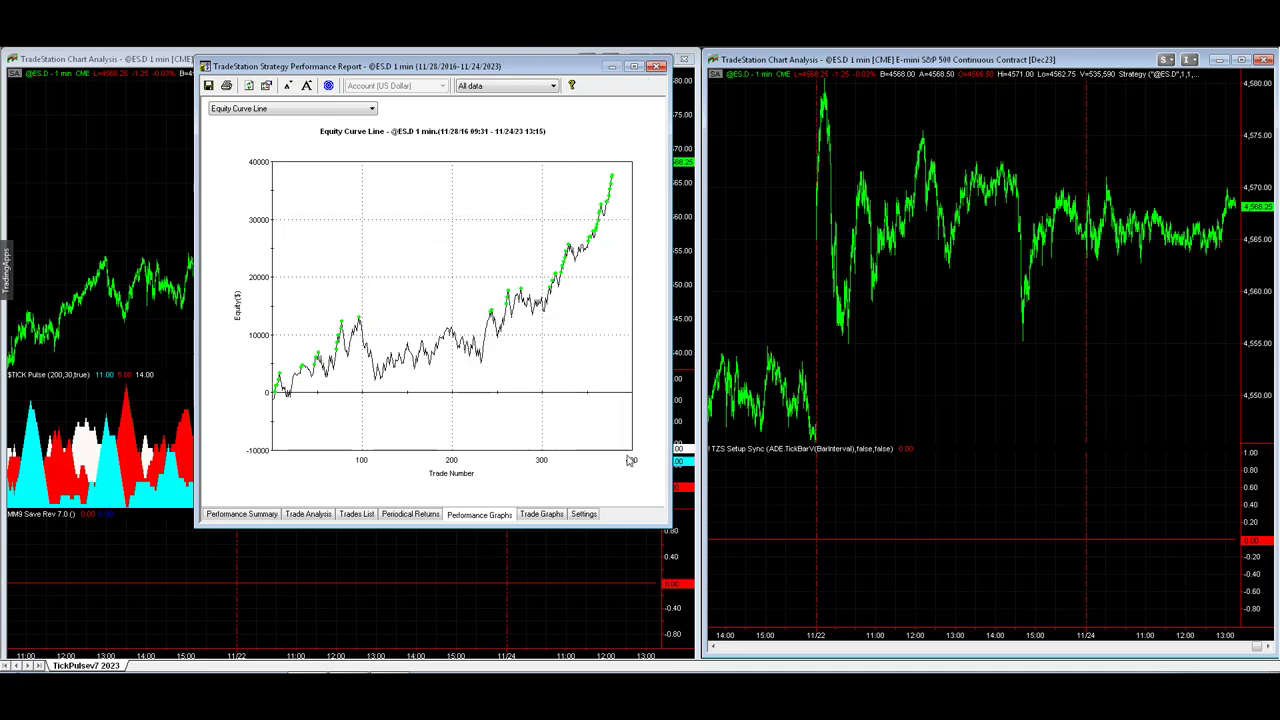
click(583, 514)
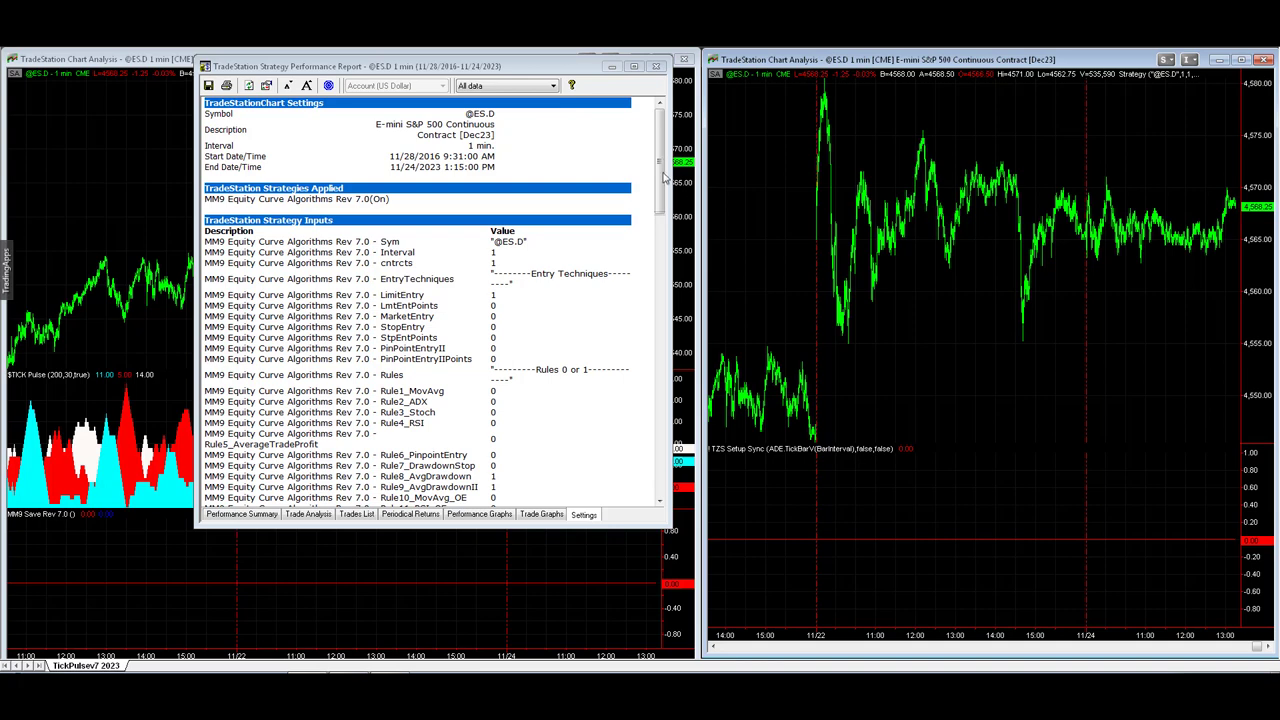
scroll(down, 3)
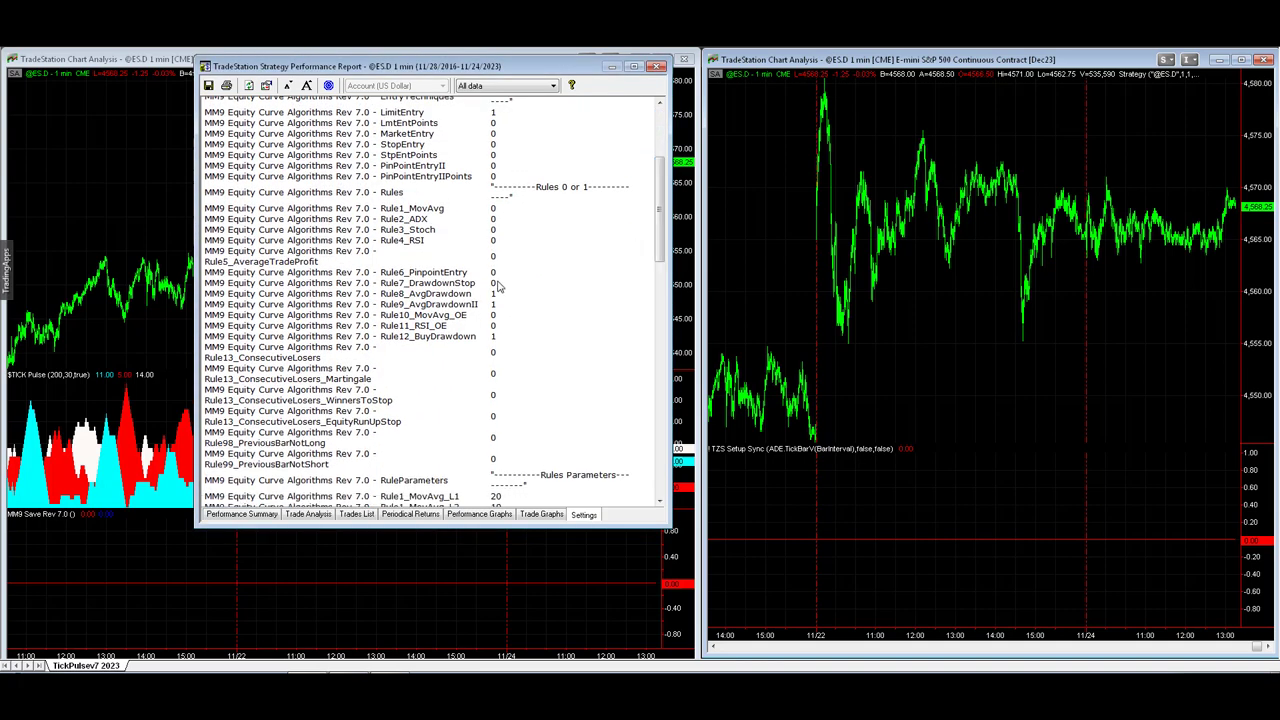
mouse_move(677, 231)
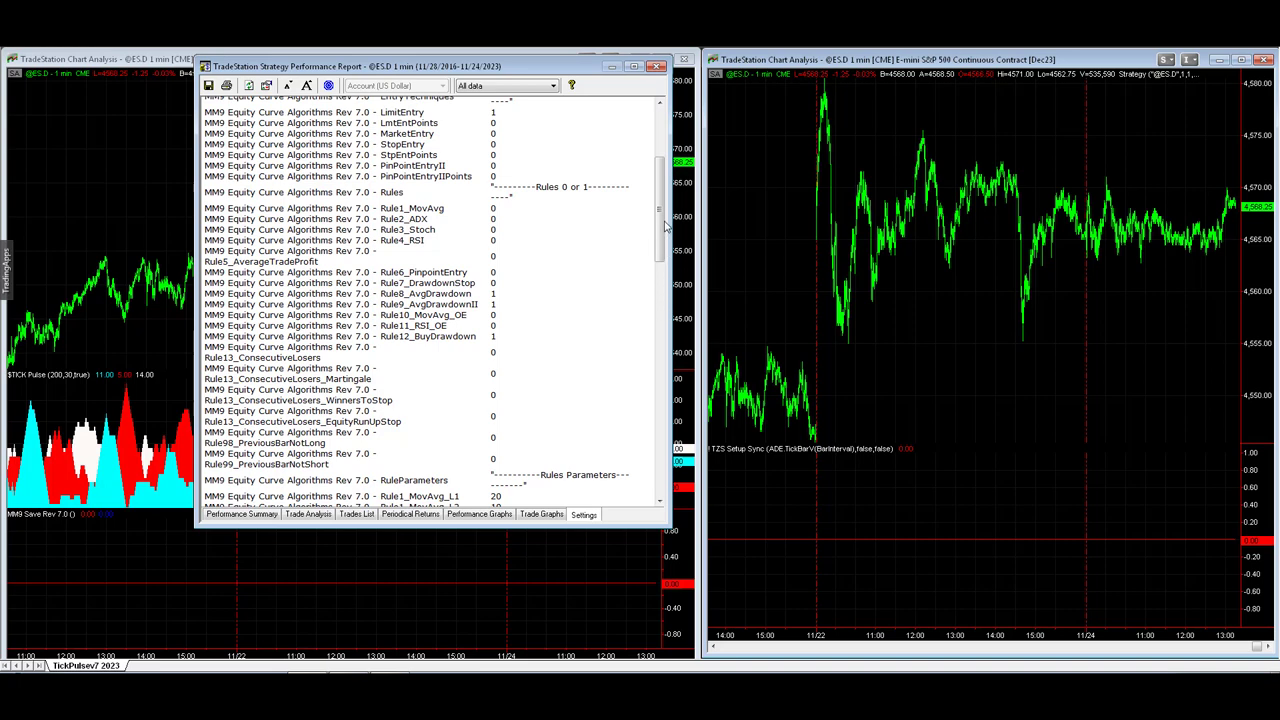
scroll(down, 3)
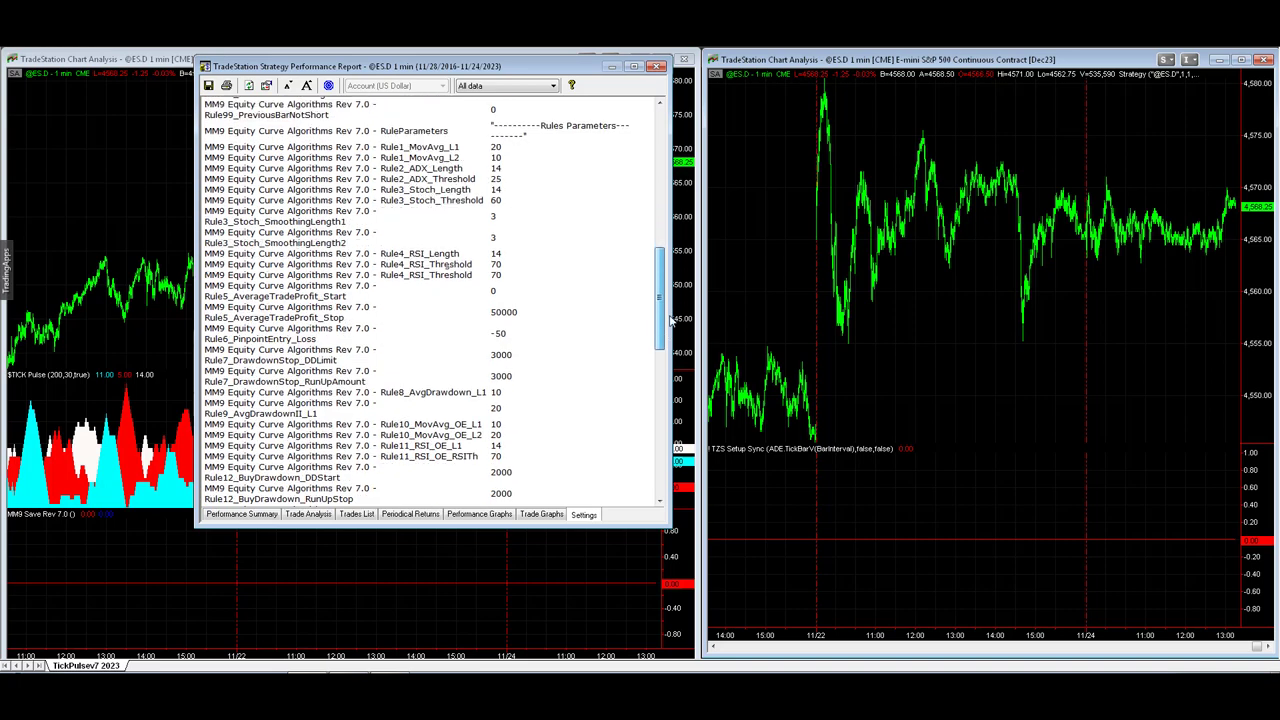
scroll(down, 3)
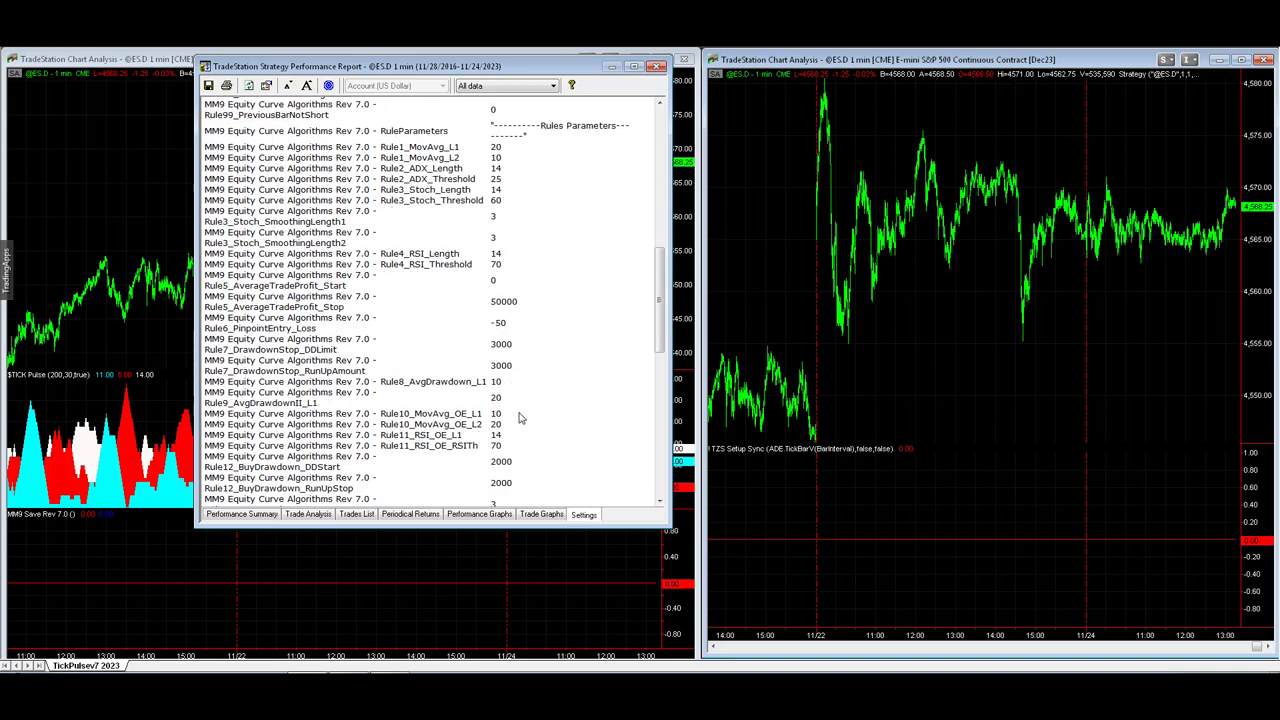
mouse_move(510, 301)
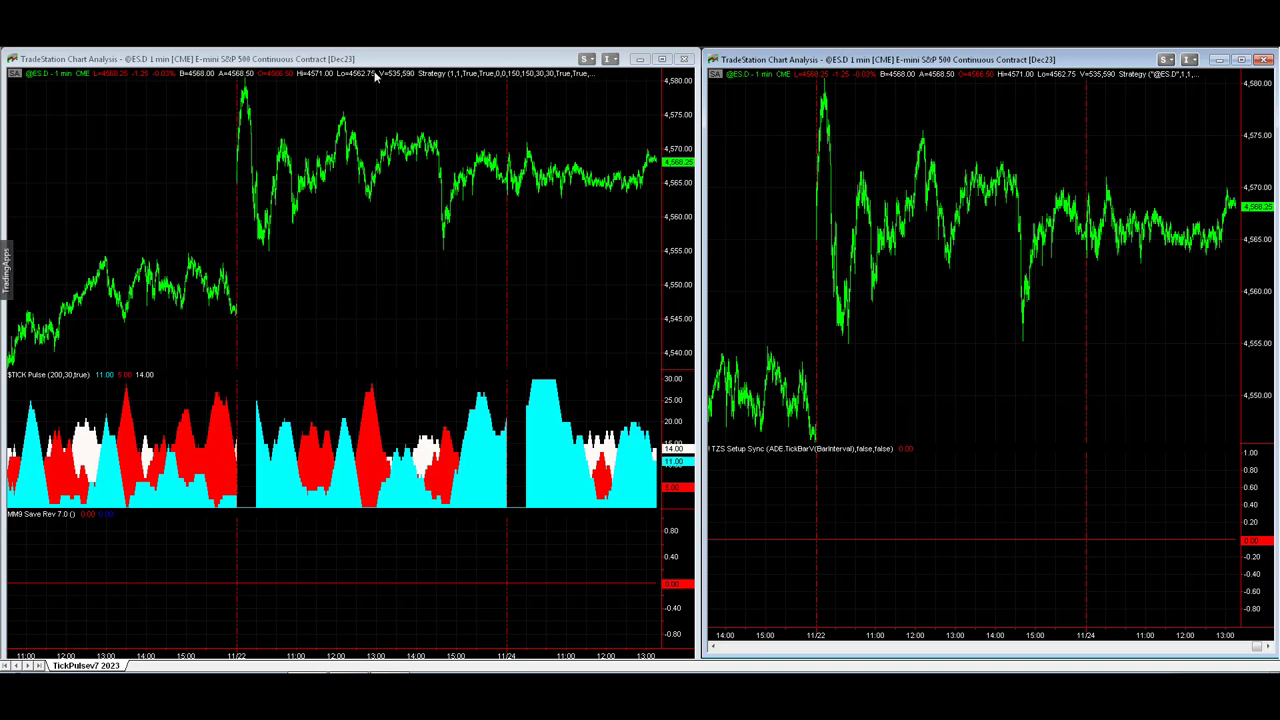
mouse_move(765, 120)
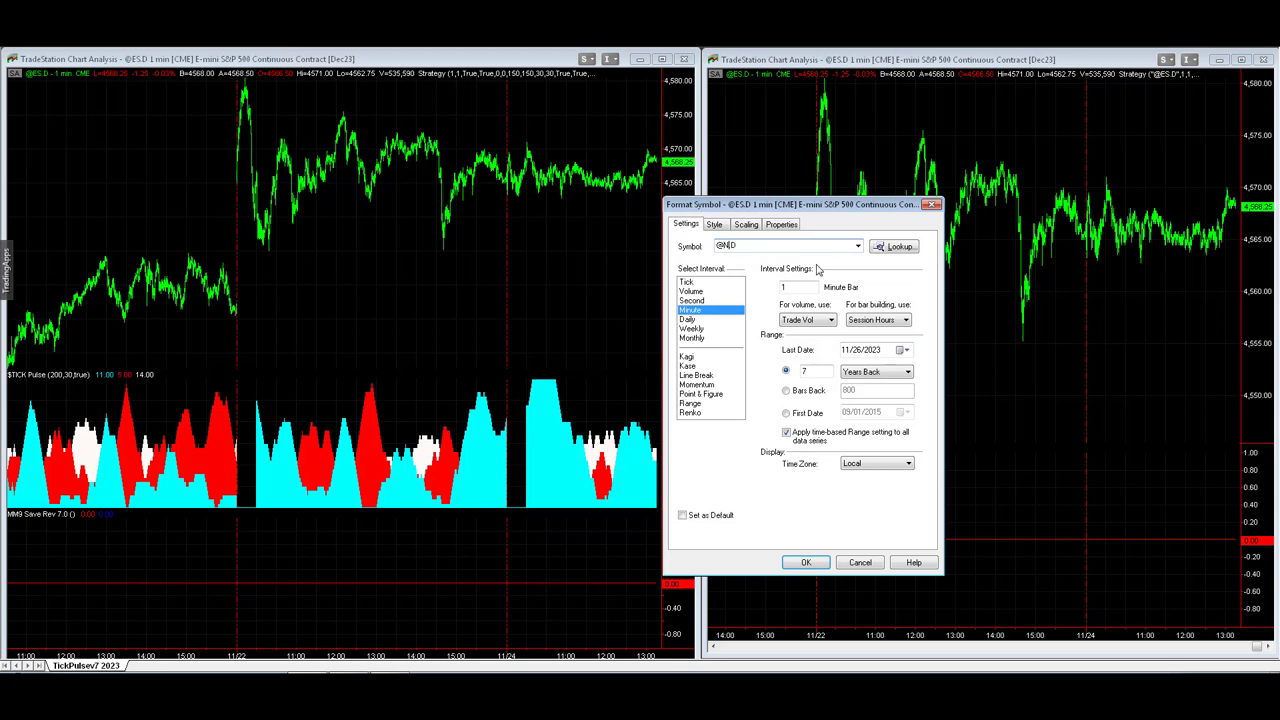
click(805, 562)
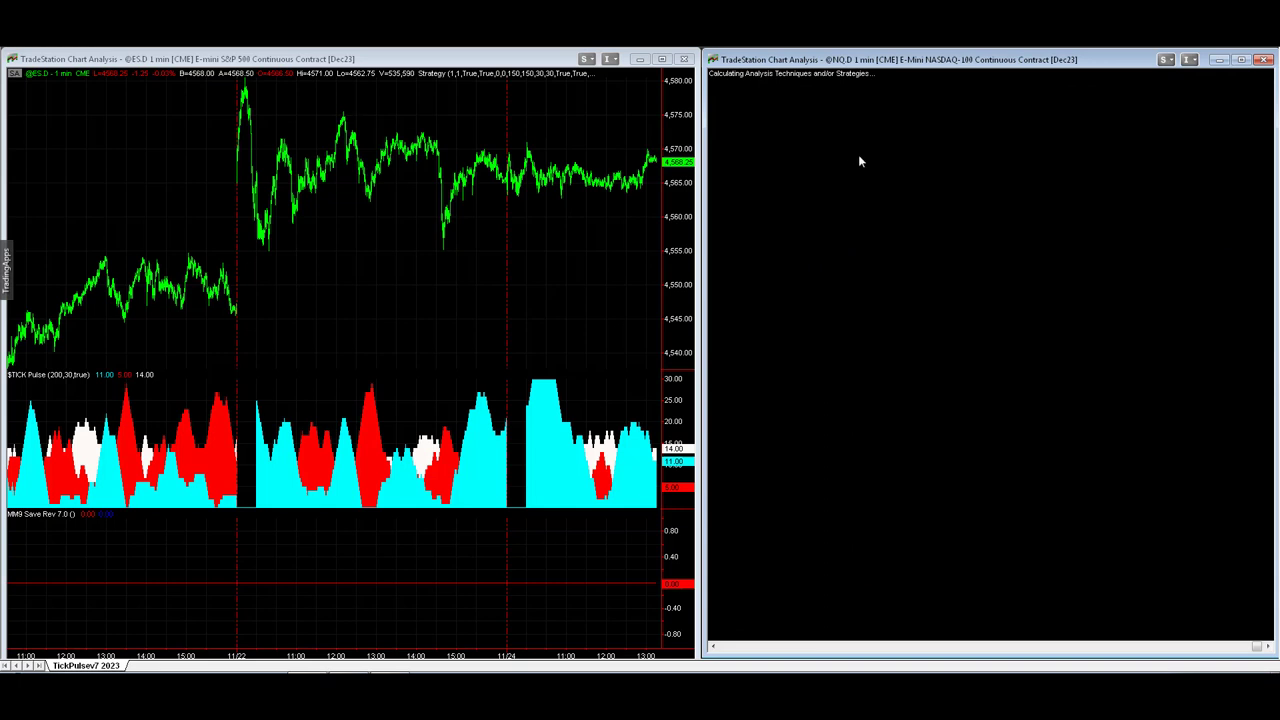
mouse_move(484, 199)
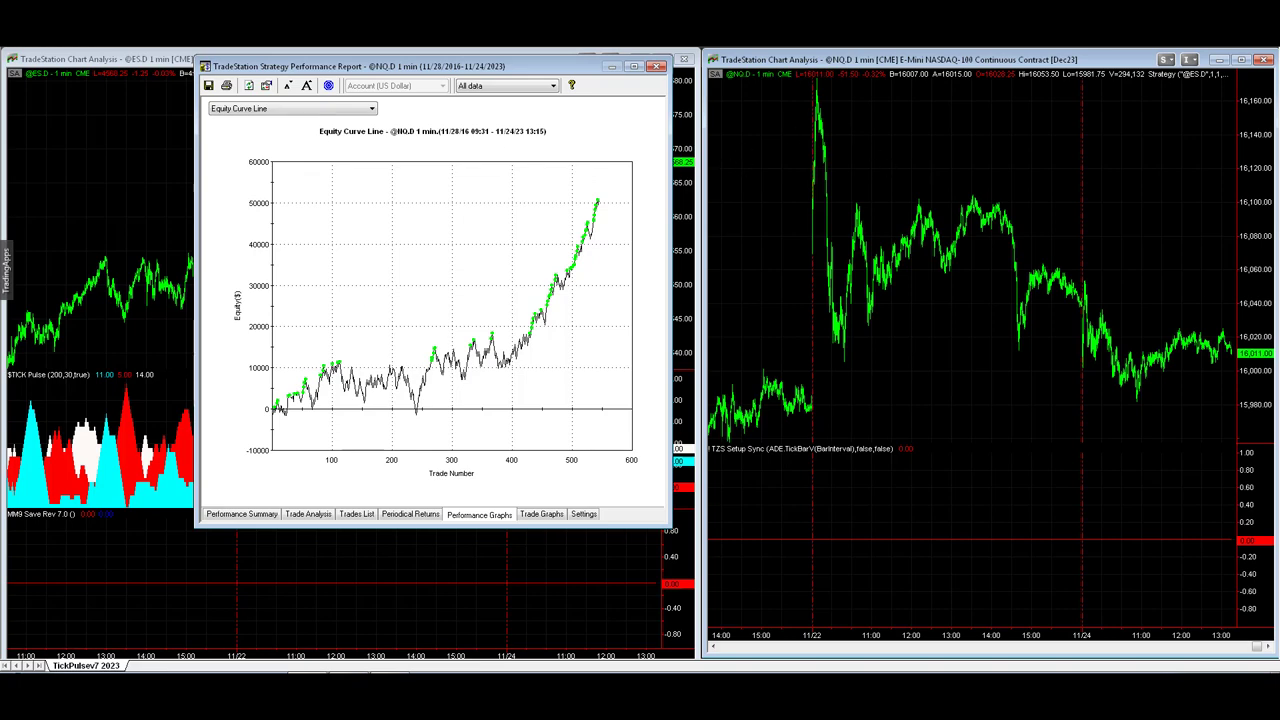
mouse_move(754, 160)
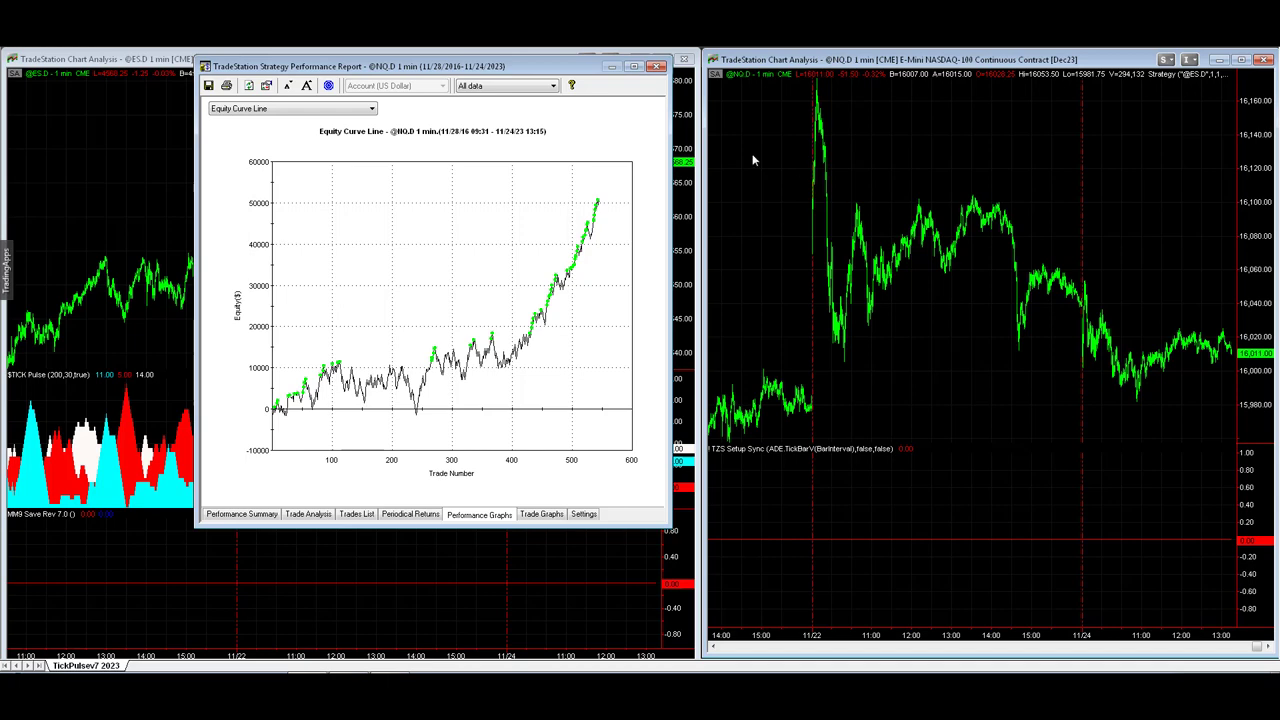
mouse_move(506, 380)
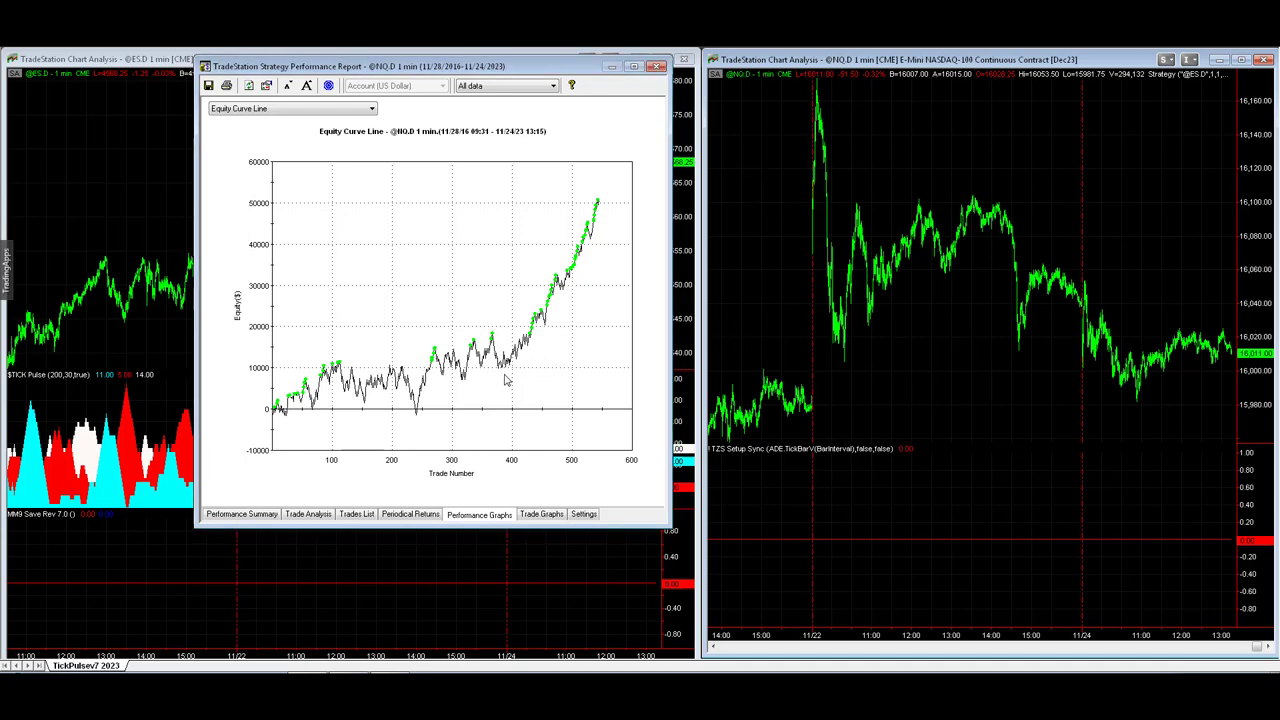
mouse_move(502, 378)
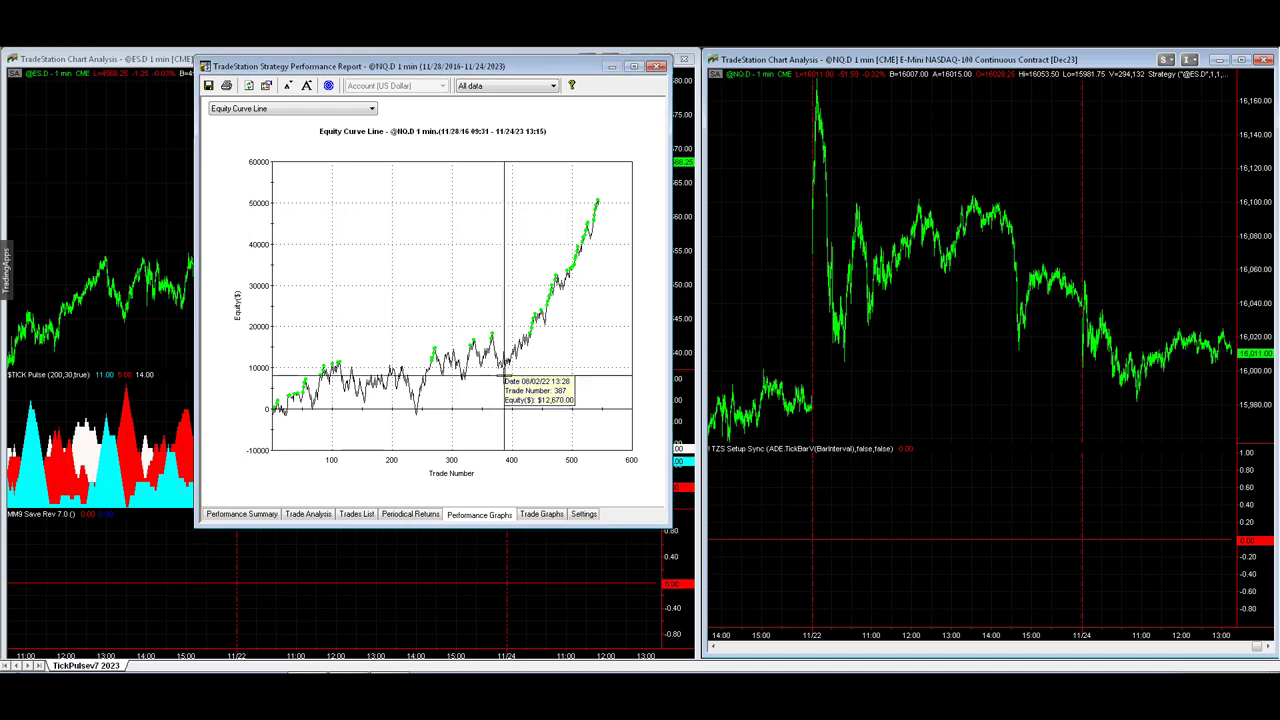
mouse_move(325, 362)
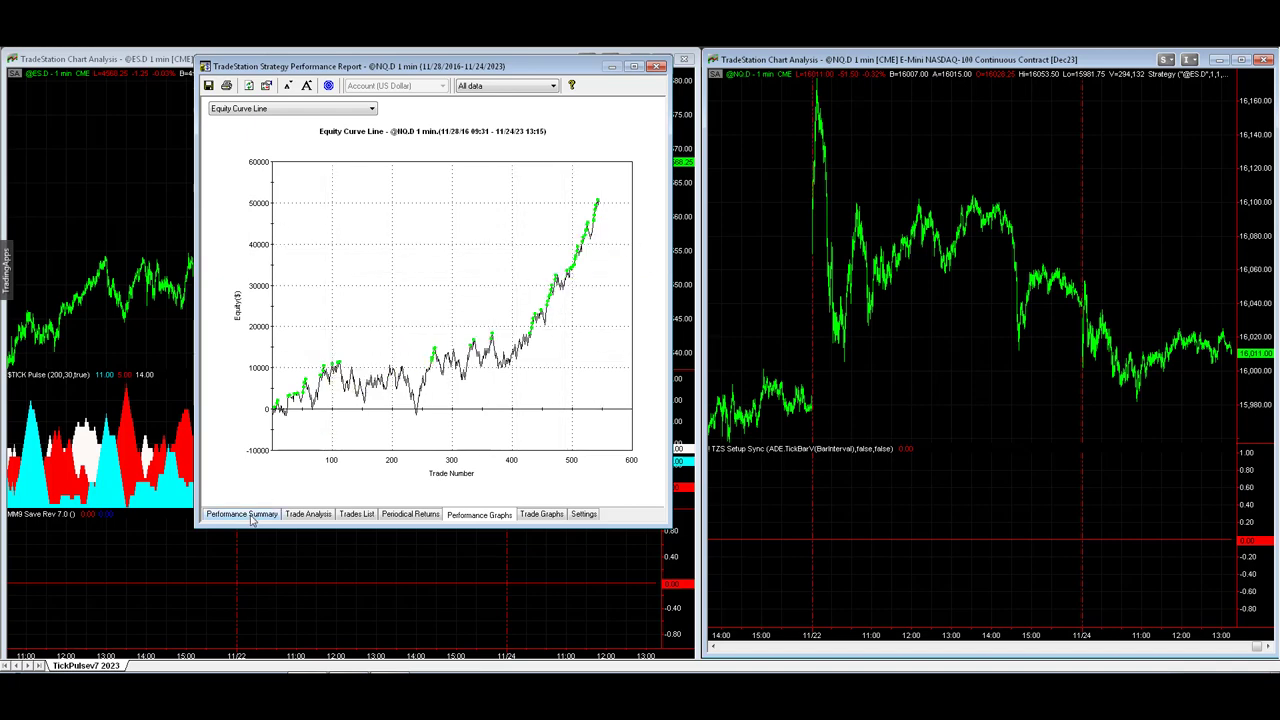
Switch to Performance Summary, showing $39,512.50 net profit over 648 trades
click(240, 513)
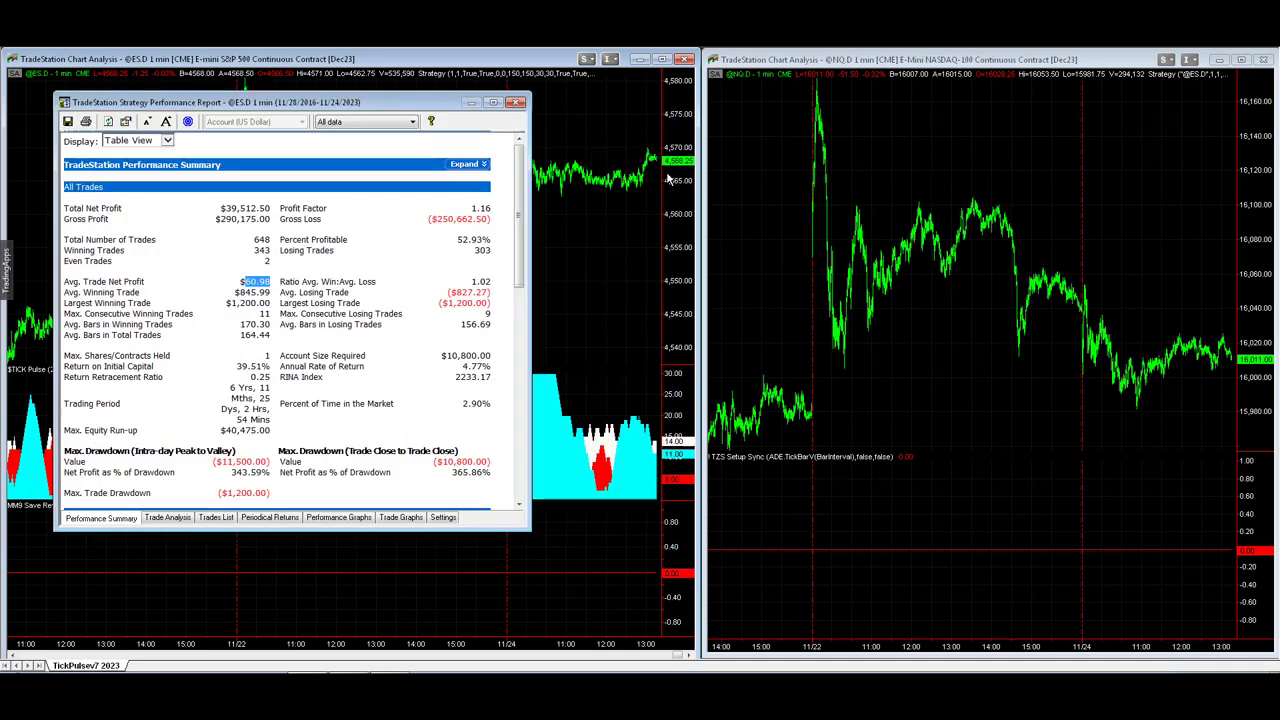
View the S&P 500 equity curve near $40,000, then return to the summary figures
click(338, 517)
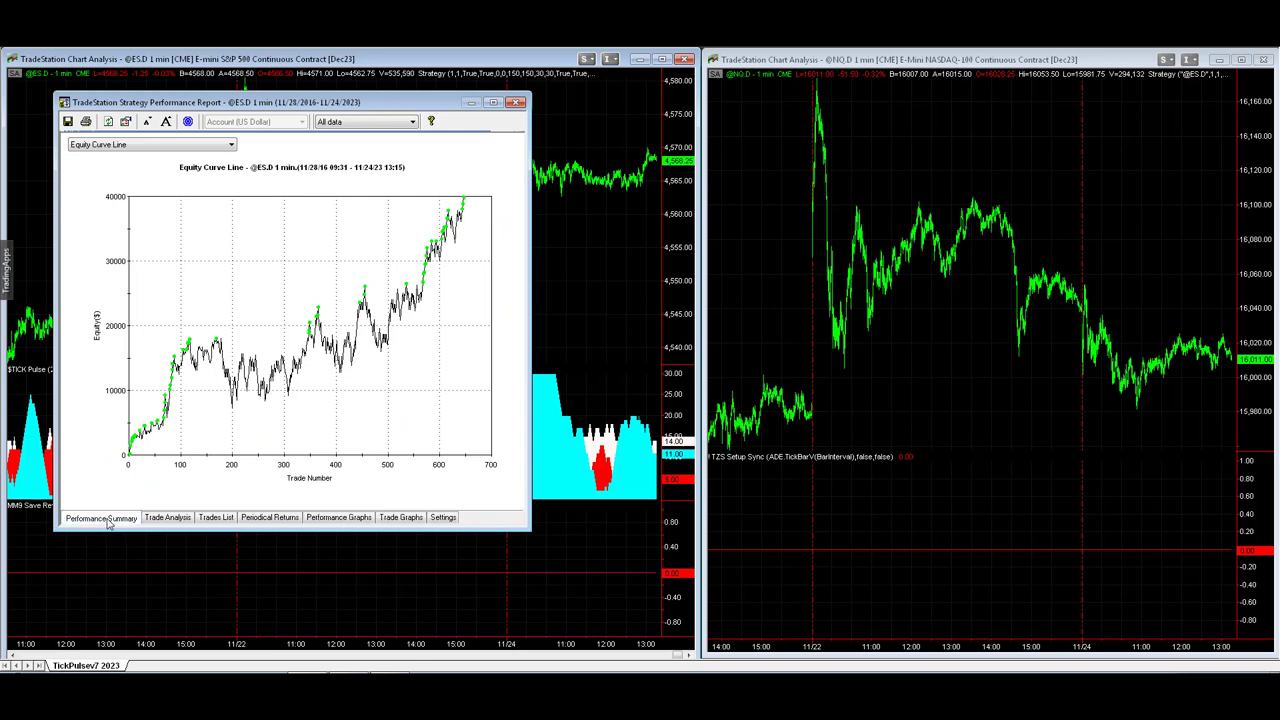
click(100, 518)
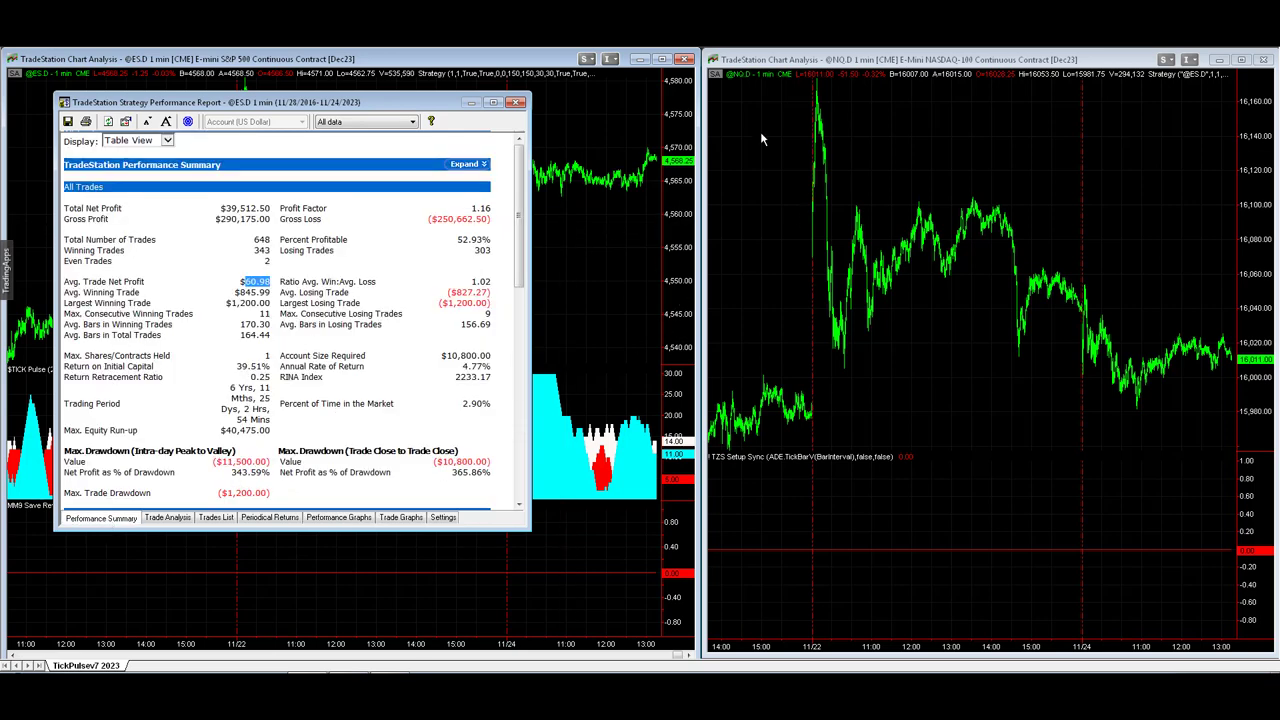
mouse_move(729, 165)
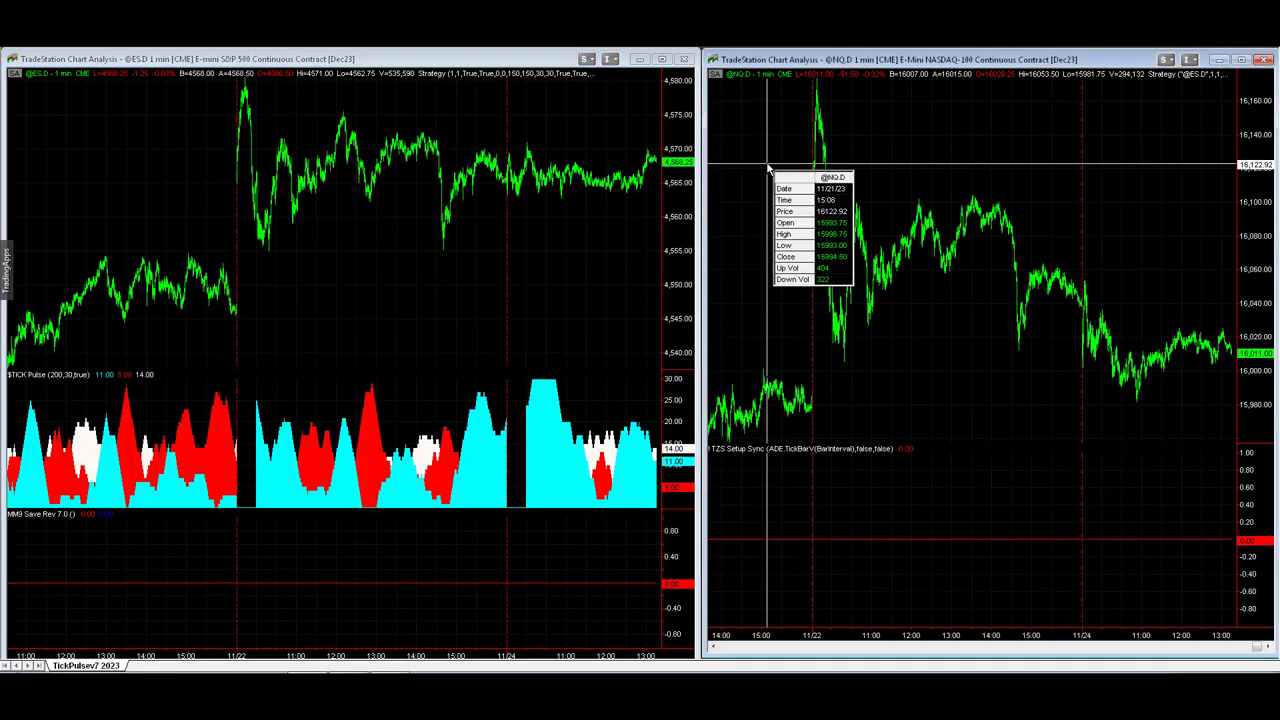
mouse_move(467, 112)
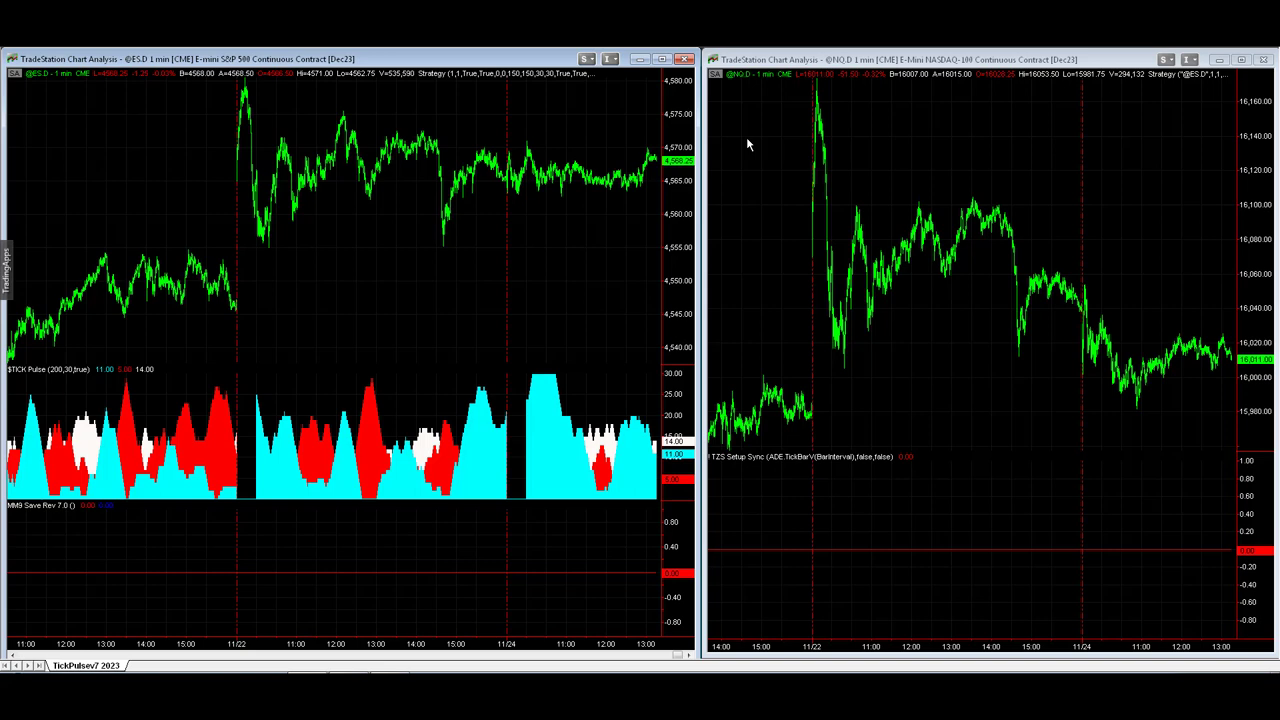
mouse_move(744, 125)
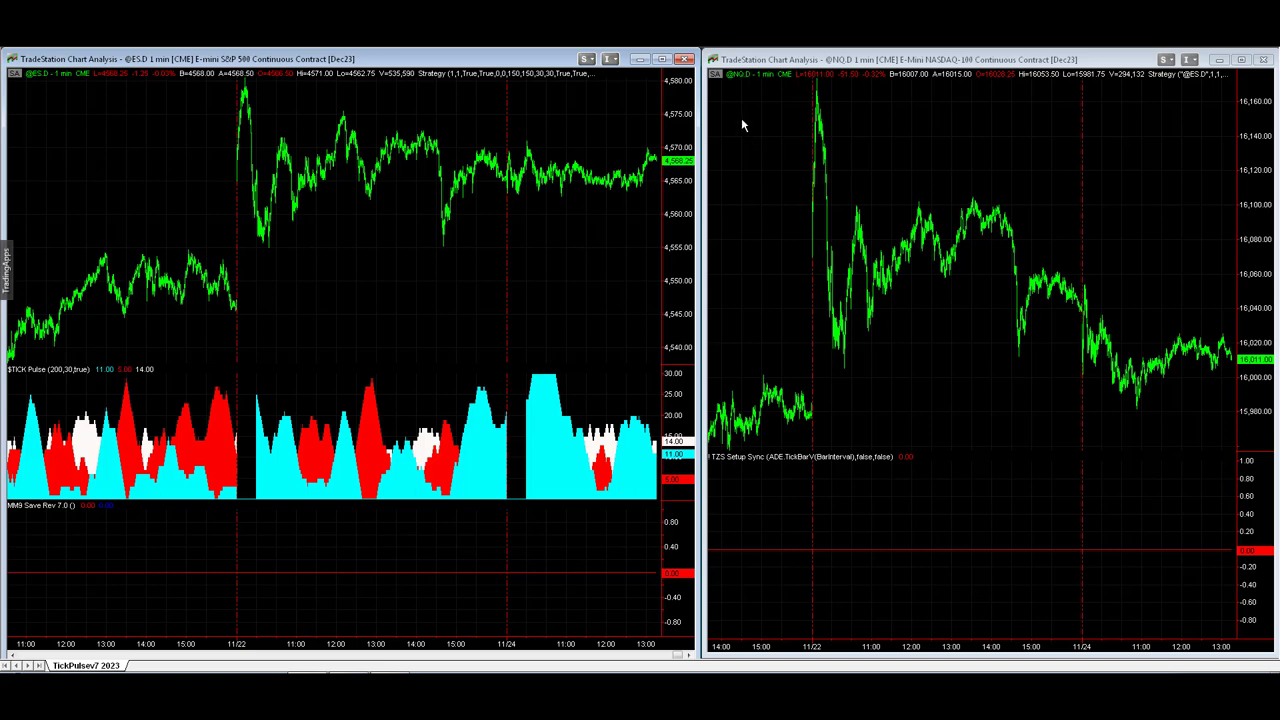
mouse_move(578, 110)
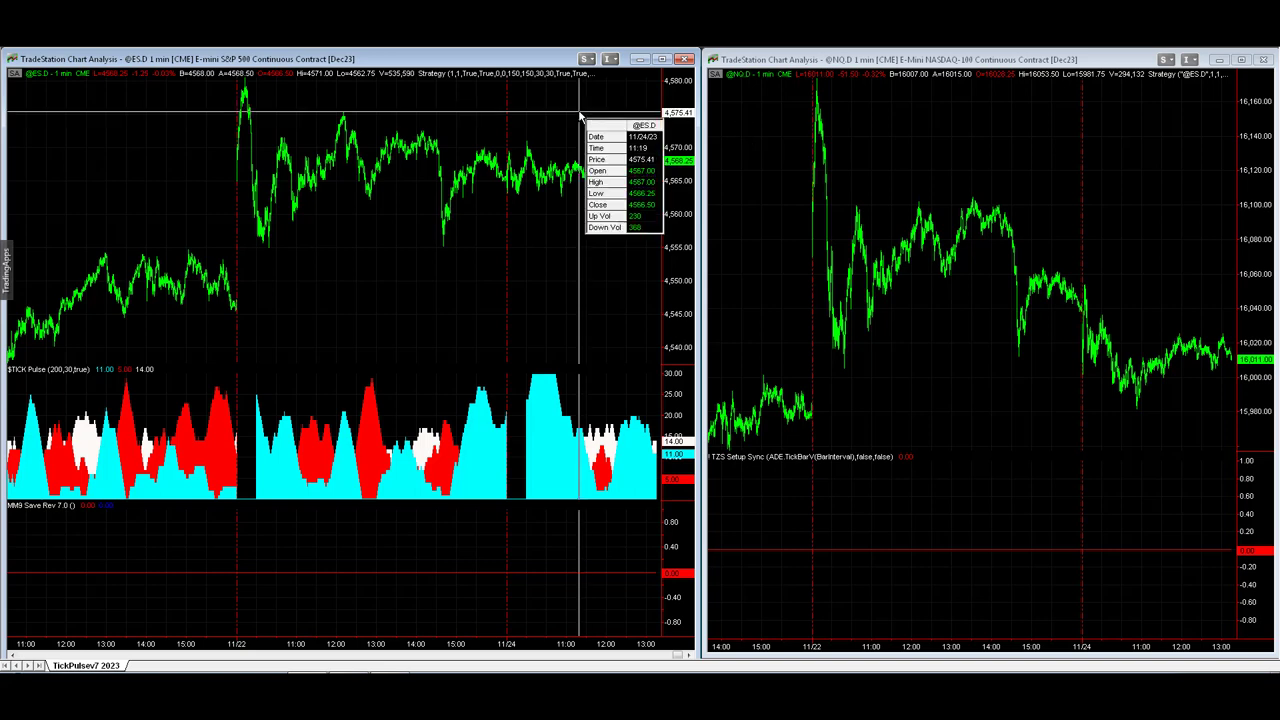
mouse_move(578, 117)
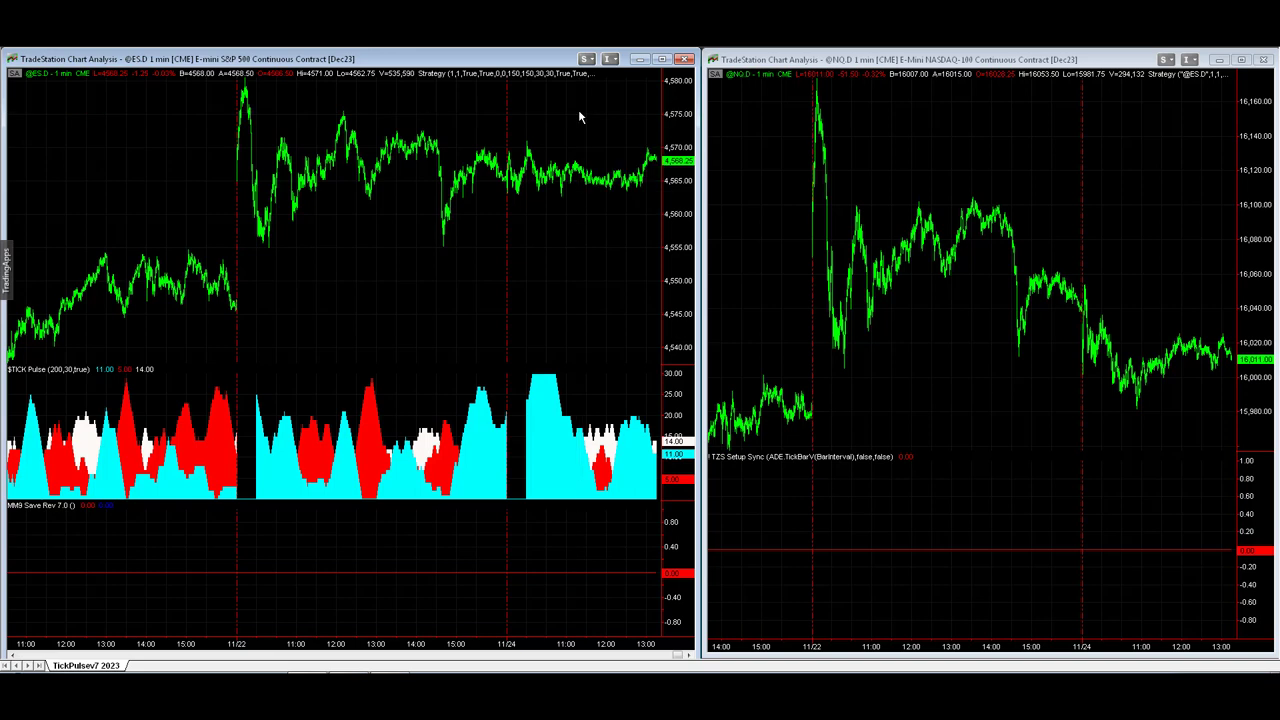